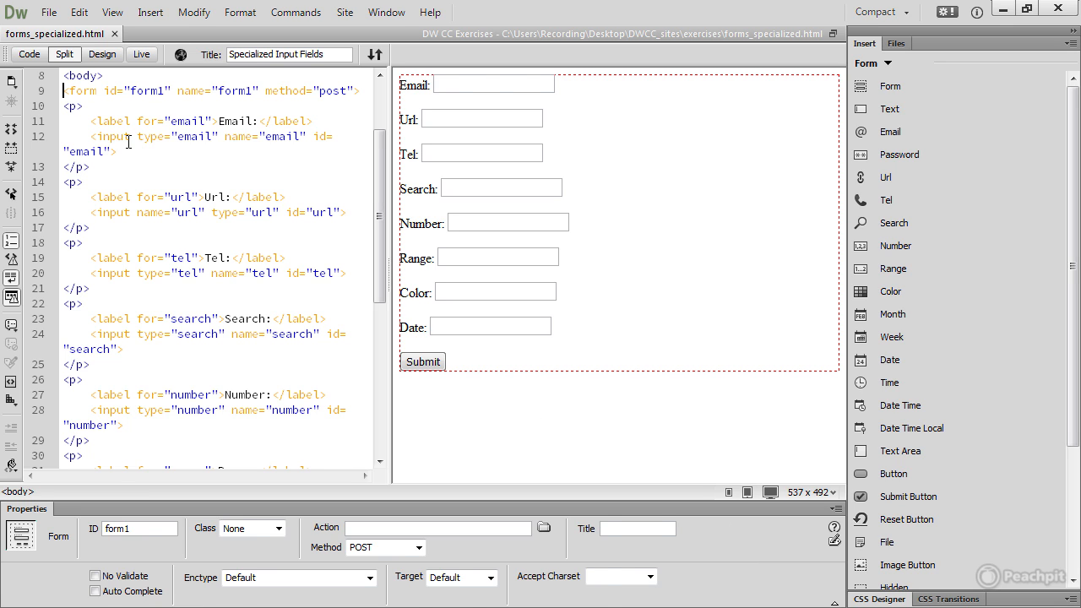
# Review the url and email inputs in the code, then move to the desktop with the four tiled browsers.
pyautogui.click(481, 118)
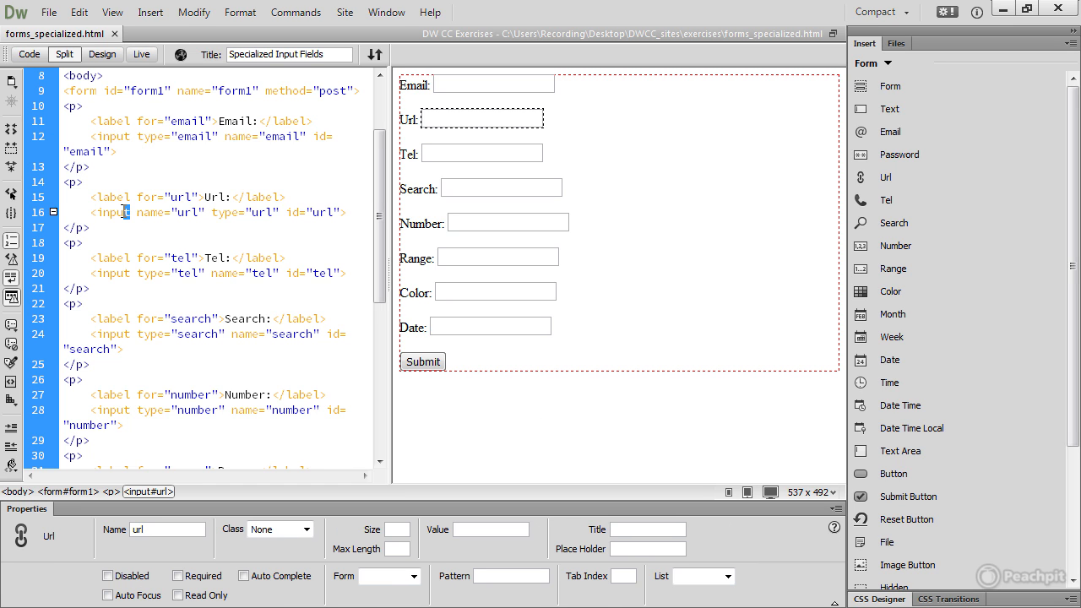
pyautogui.click(493, 84)
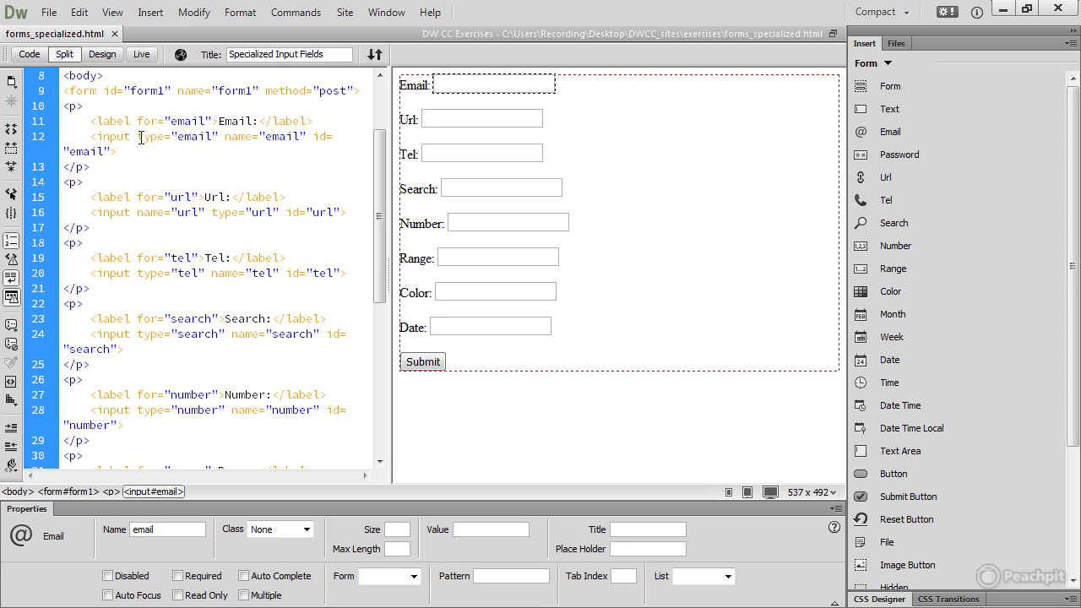
pyautogui.doubleClick(176, 135)
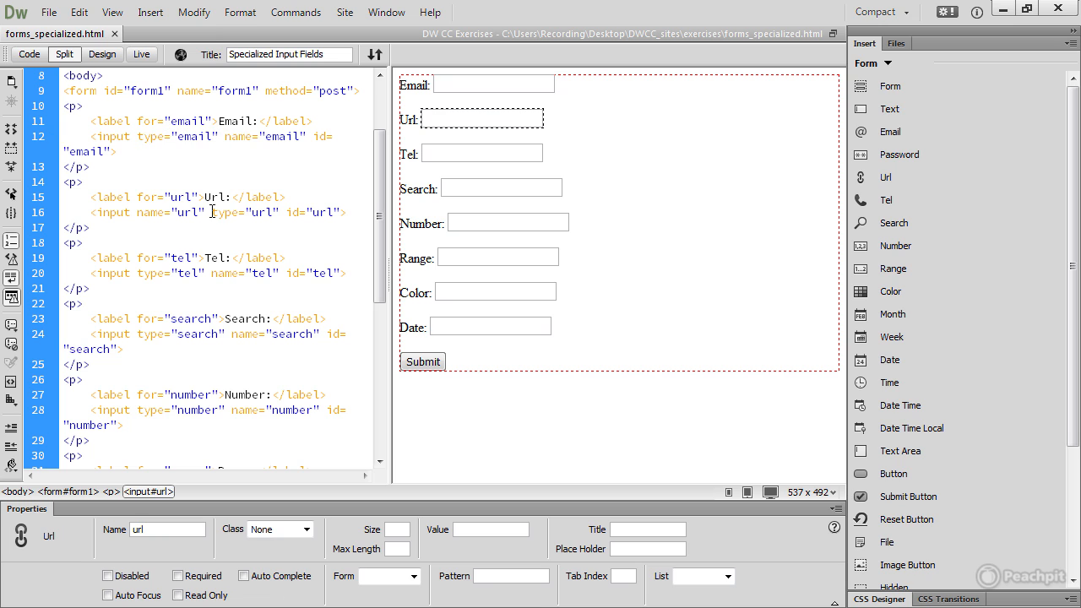
pyautogui.doubleClick(243, 212)
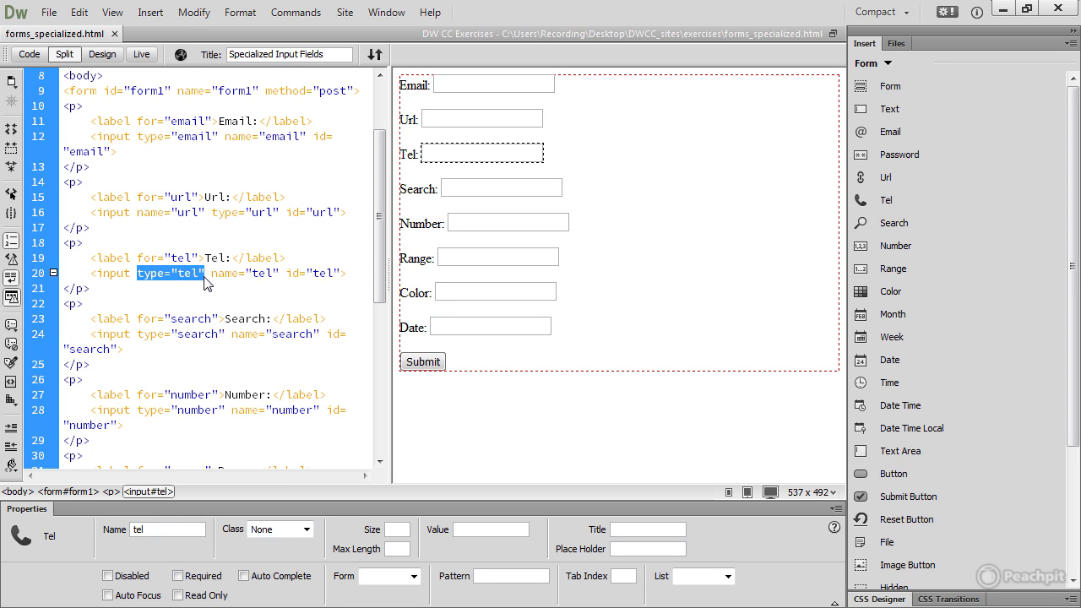
pyautogui.moveTo(976, 37)
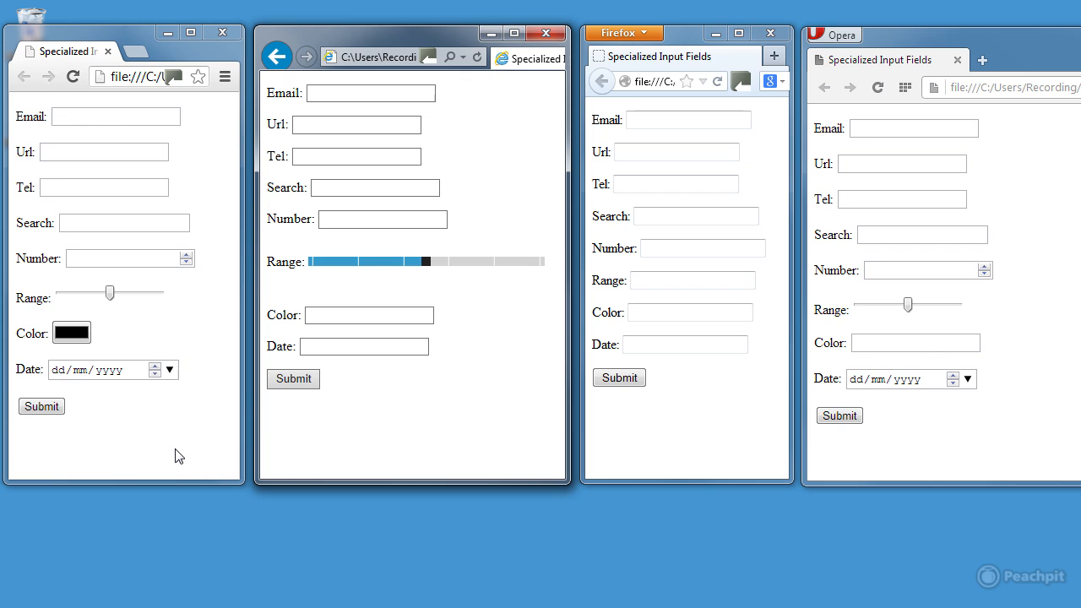
pyautogui.moveTo(398, 448)
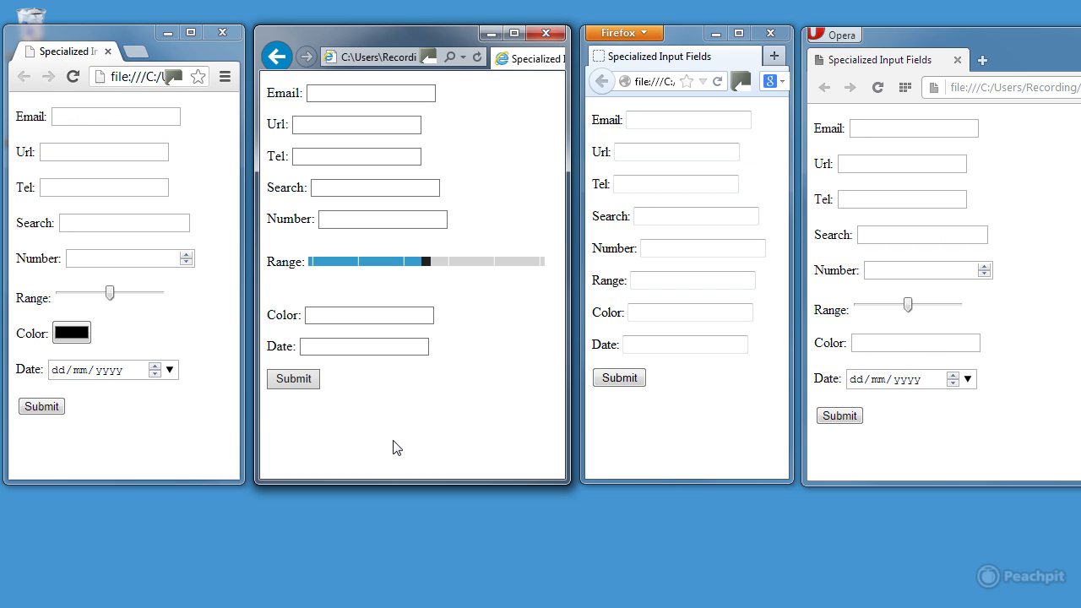
pyautogui.moveTo(615, 448)
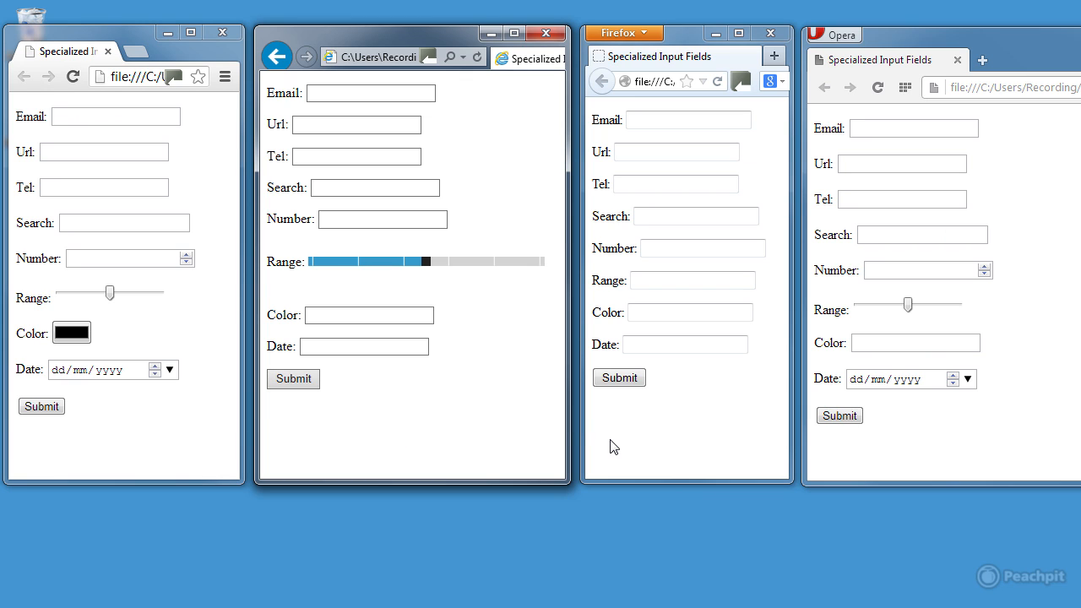
pyautogui.moveTo(925, 456)
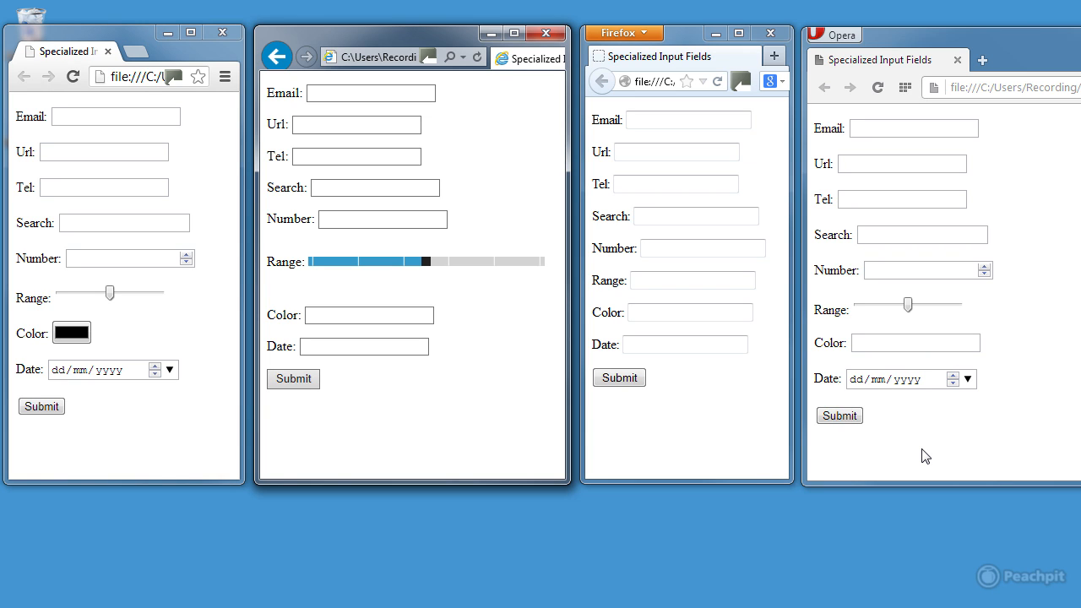
pyautogui.moveTo(728, 401)
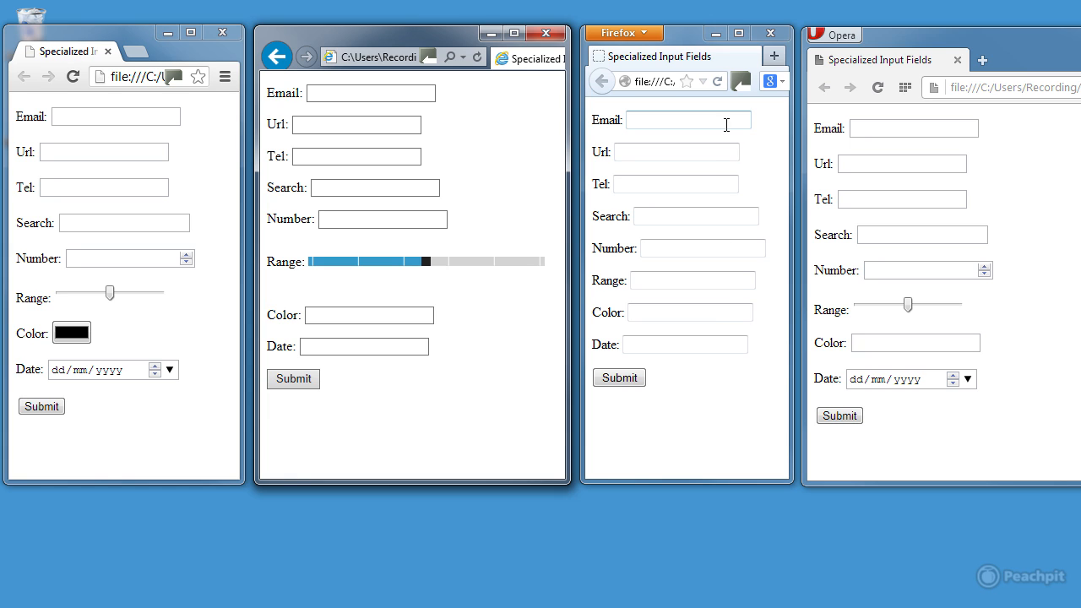
pyautogui.moveTo(718, 387)
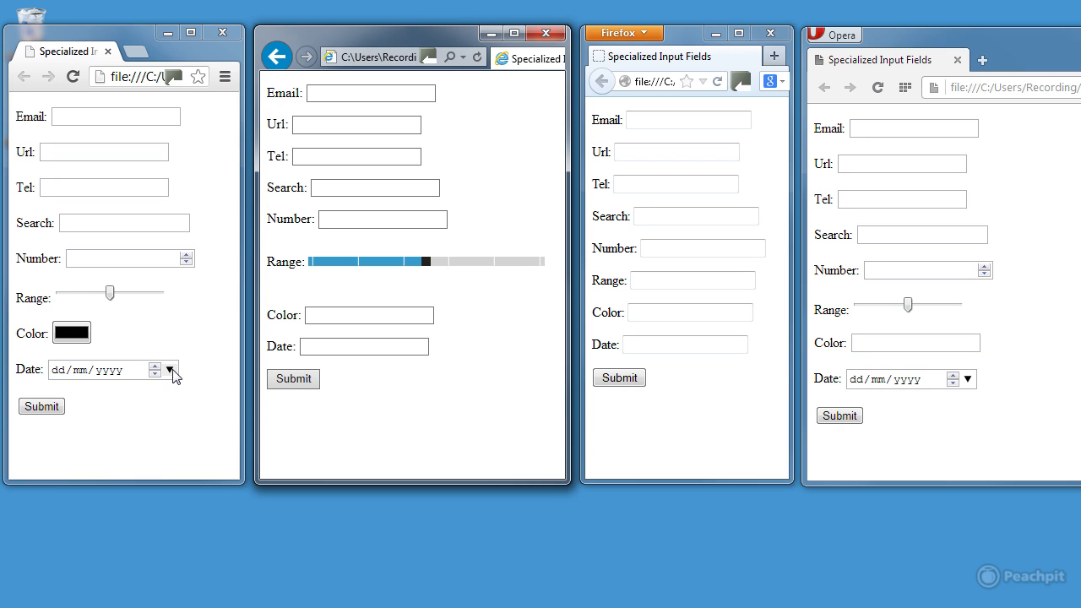
# Pick 4 July 2013 from Chrome's Date calendar so the field reads 04/07/2013.
pyautogui.click(171, 370)
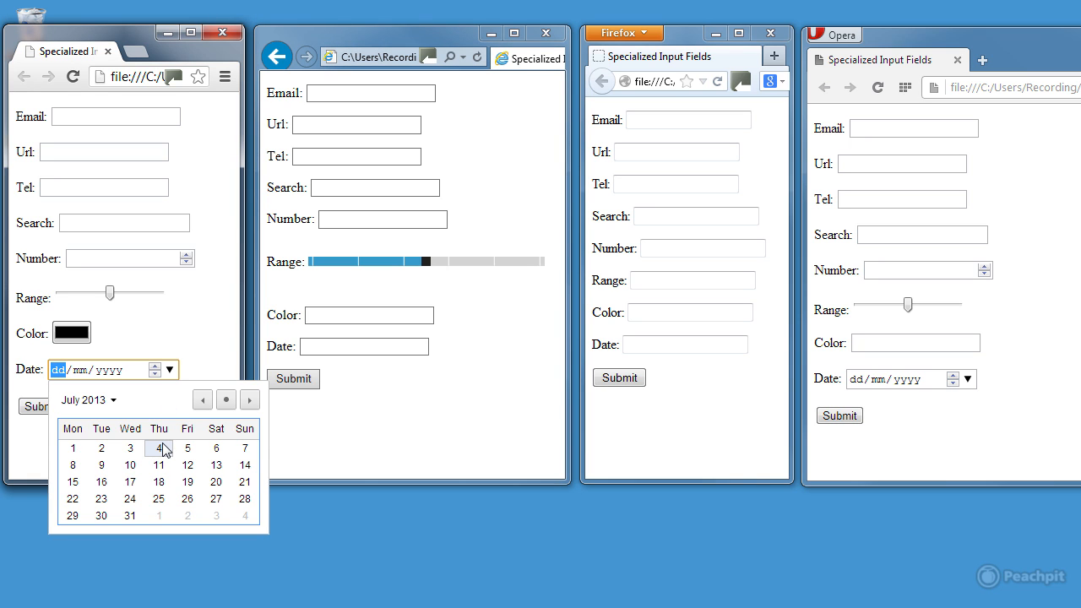
pyautogui.click(159, 447)
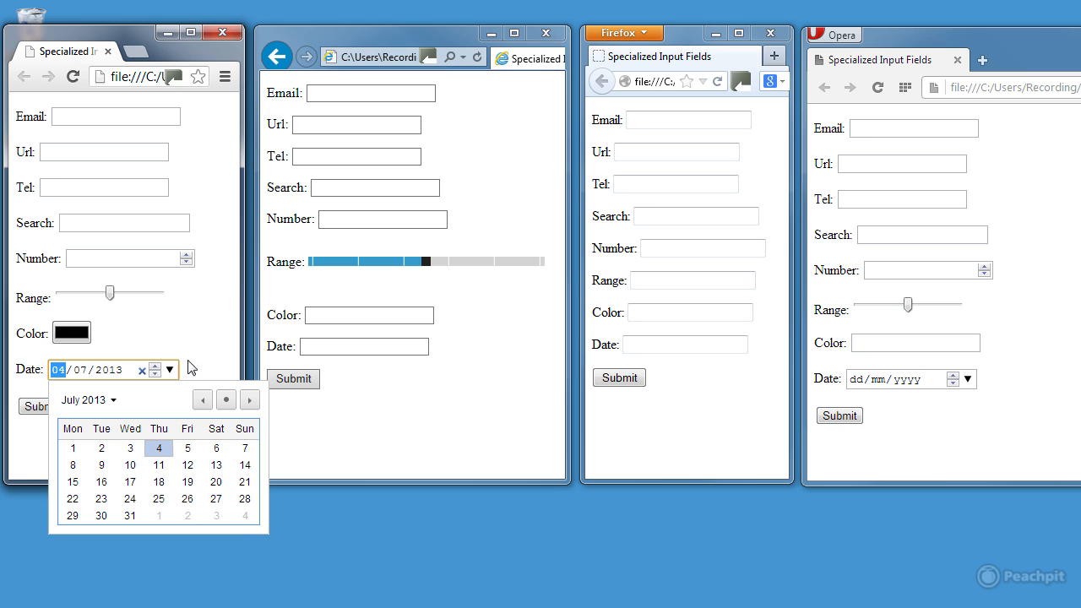
pyautogui.click(194, 355)
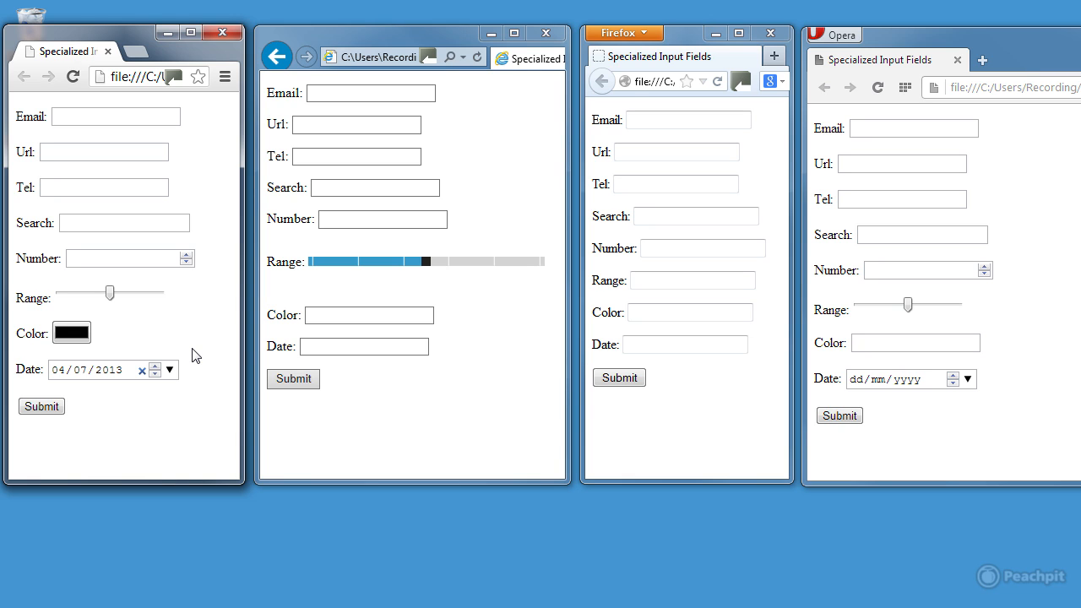
pyautogui.moveTo(81, 395)
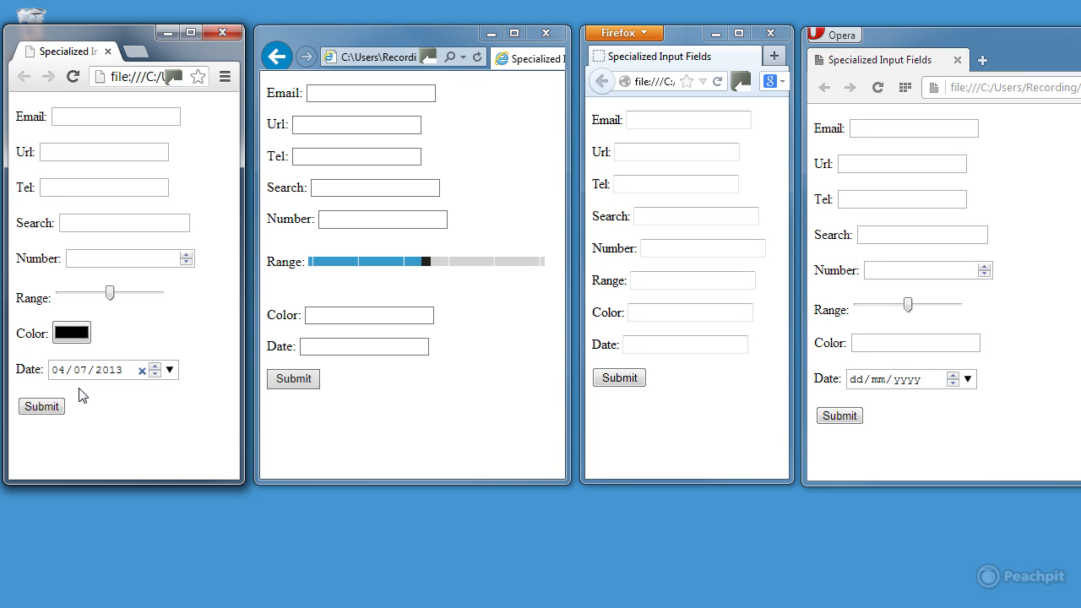
pyautogui.moveTo(40, 405)
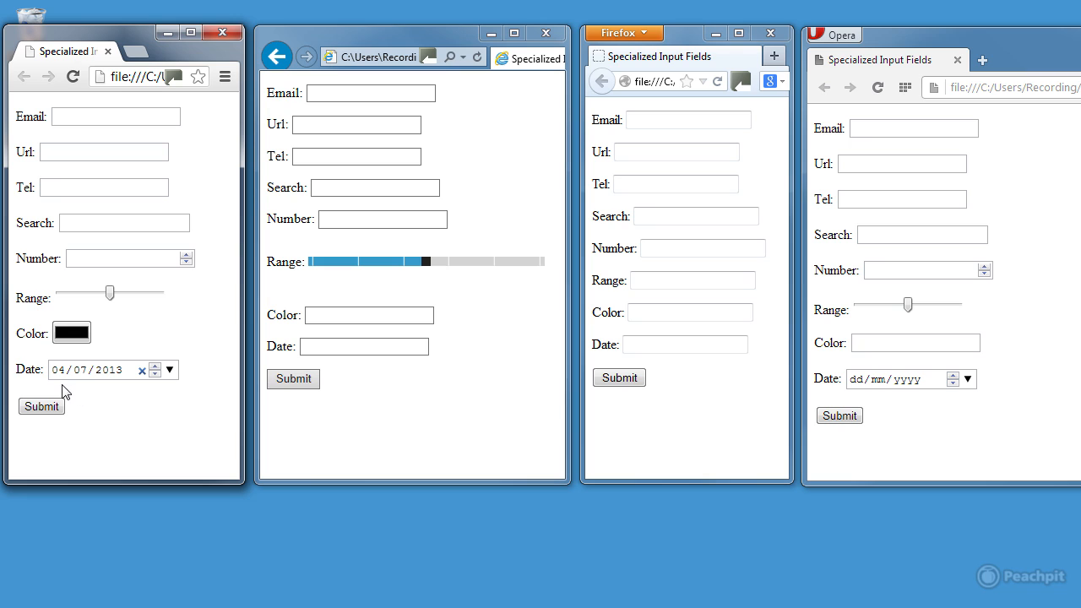
pyautogui.moveTo(116, 392)
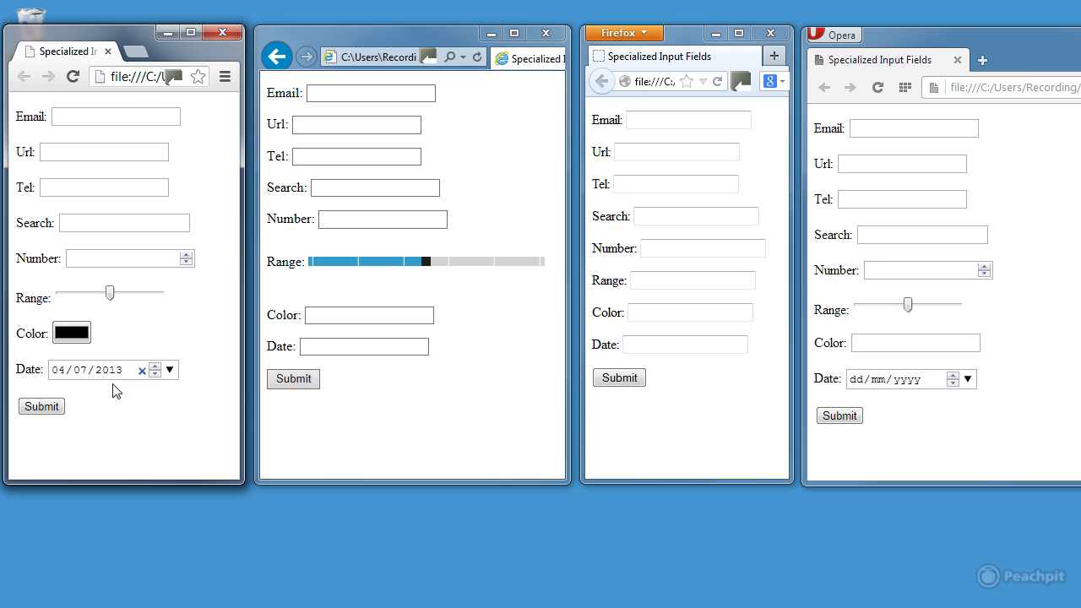
pyautogui.moveTo(69, 392)
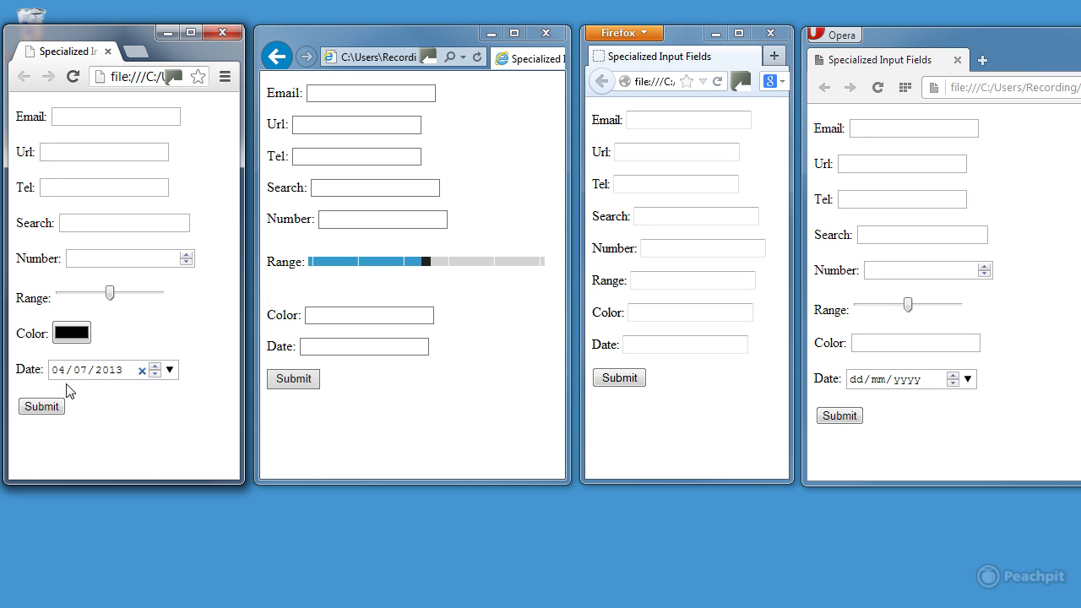
pyautogui.moveTo(95, 382)
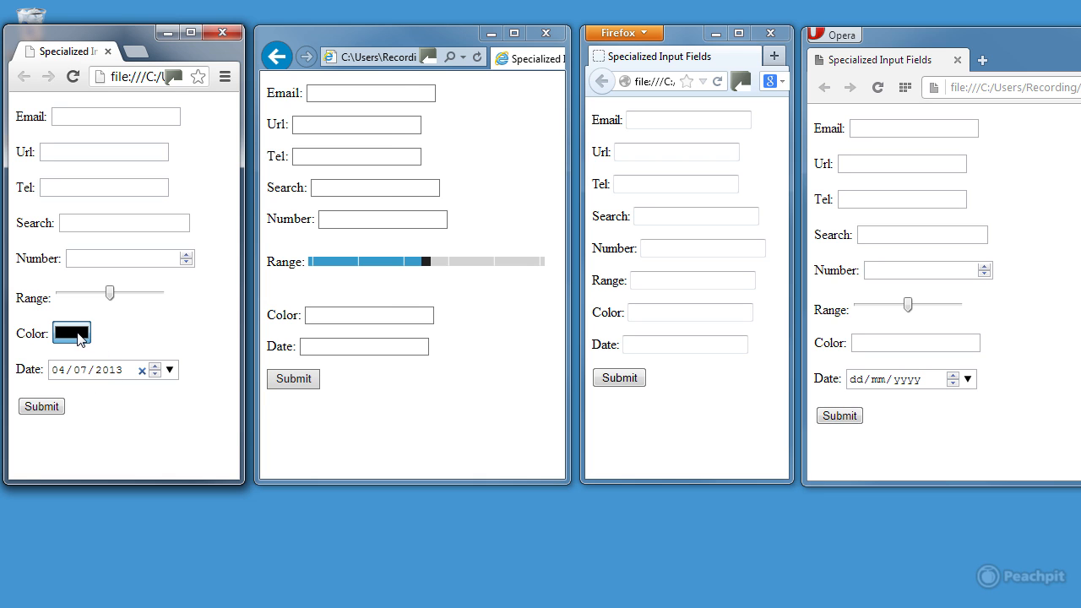
# Choose dark green in Chrome's Color dialog and confirm it.
pyautogui.click(71, 333)
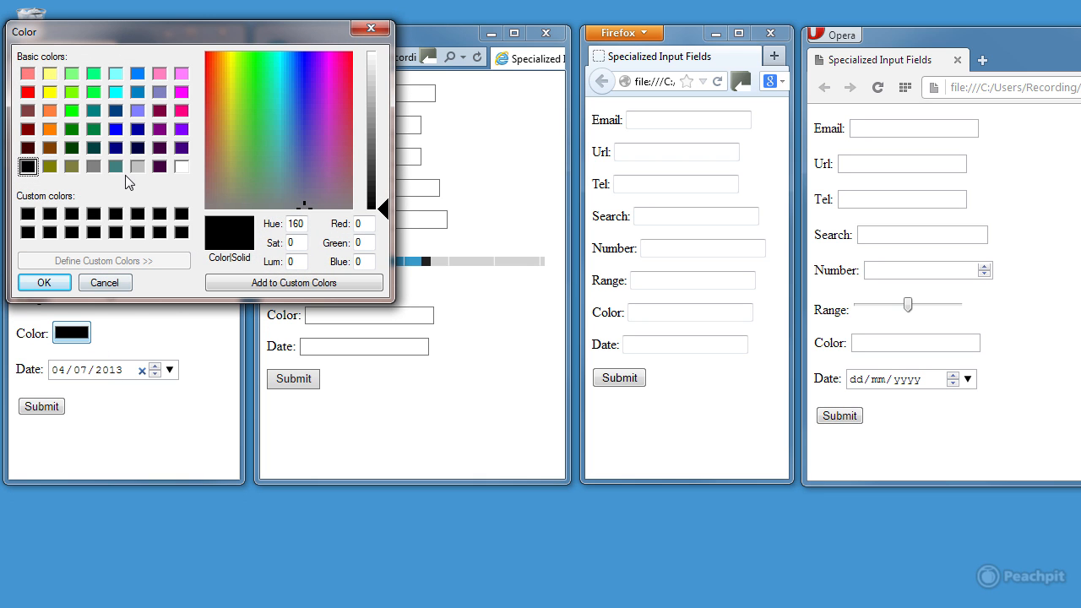
pyautogui.click(71, 147)
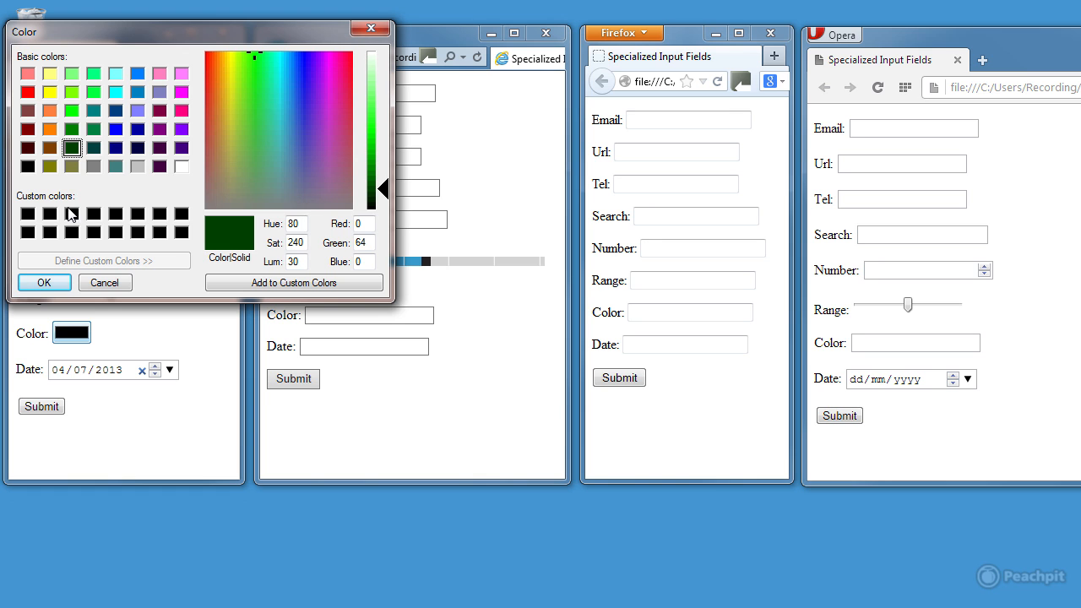
pyautogui.click(43, 282)
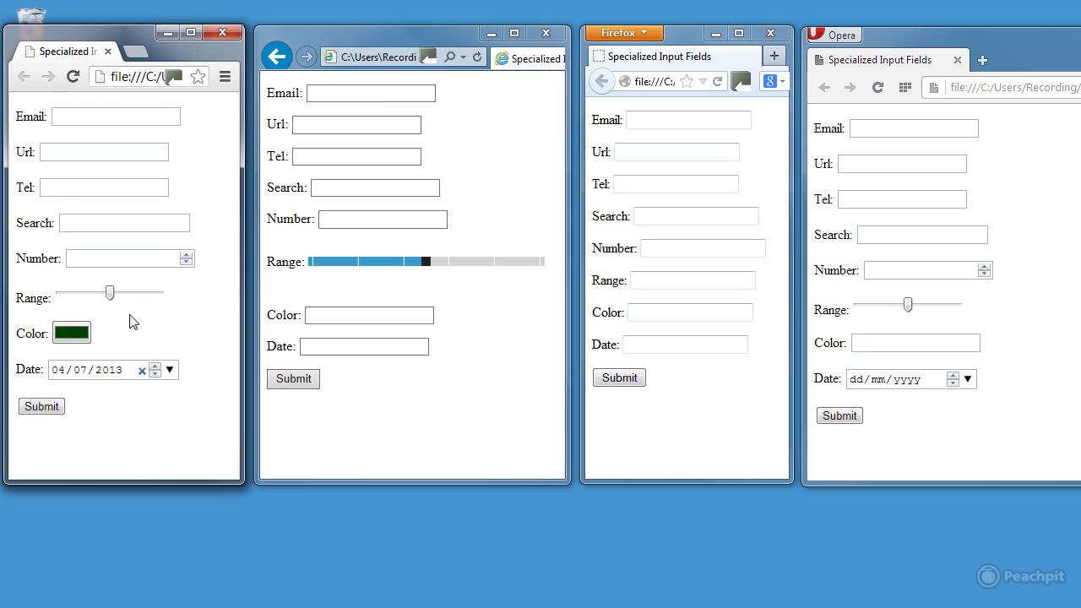
pyautogui.moveTo(127, 311)
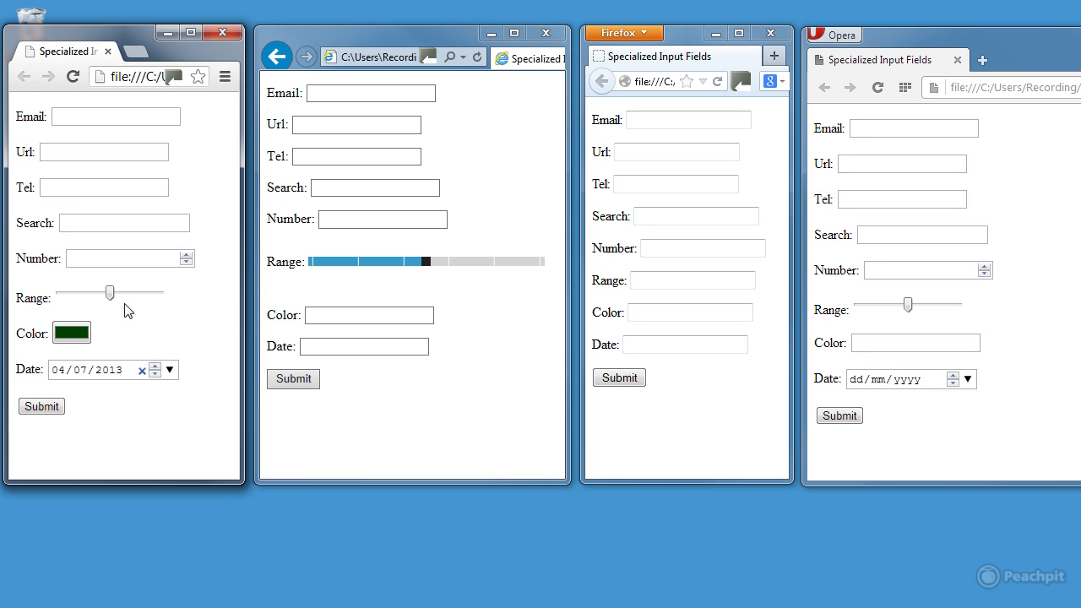
# Slide Chrome's Range value down, up, and back near the middle.
pyautogui.moveTo(110, 292); pyautogui.dragTo(86, 292)
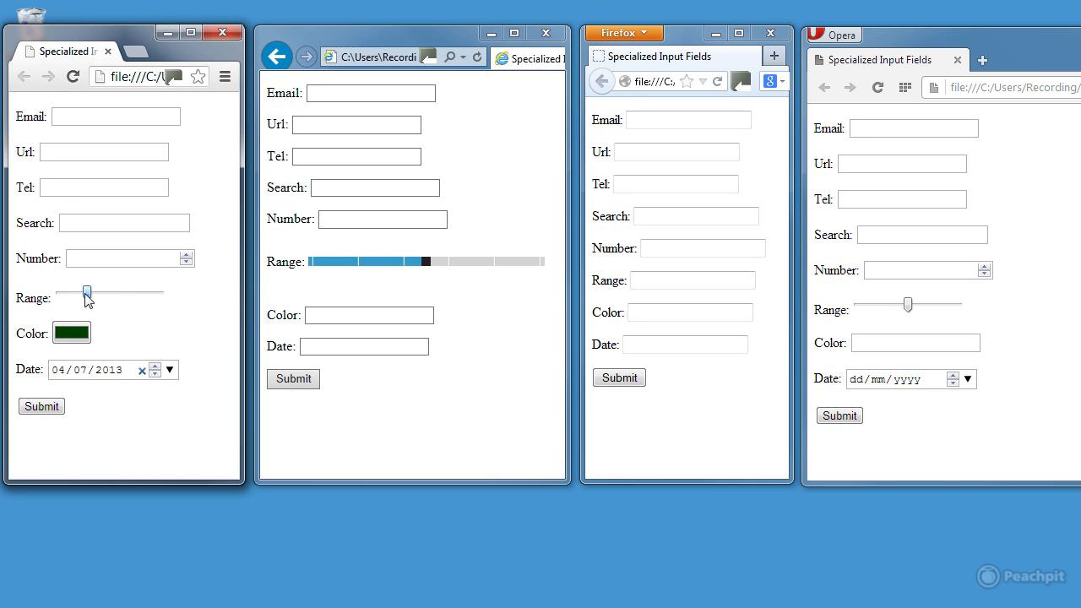
pyautogui.moveTo(86, 293); pyautogui.dragTo(145, 294)
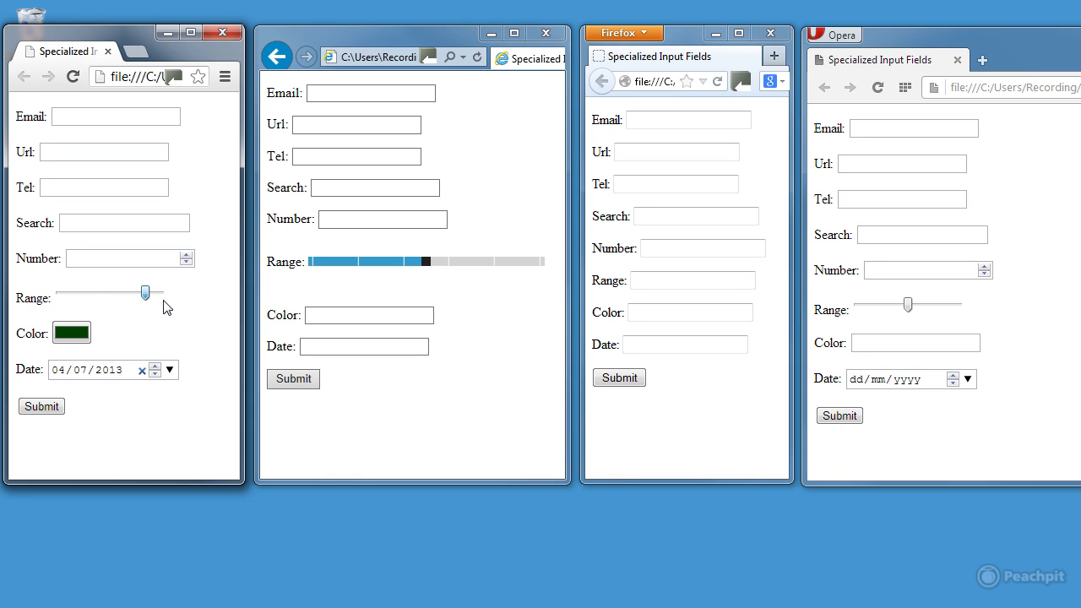
pyautogui.moveTo(145, 293); pyautogui.dragTo(103, 294)
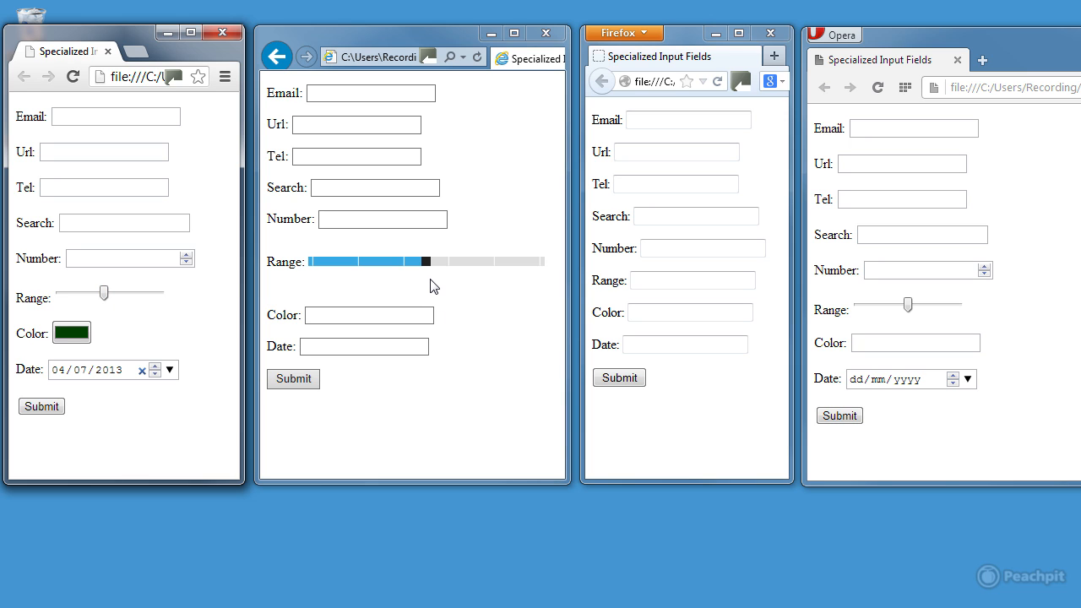
# Move Internet Explorer's Range slider through about 26 and 62, leaving it at maximum.
pyautogui.moveTo(446, 261); pyautogui.dragTo(425, 262)
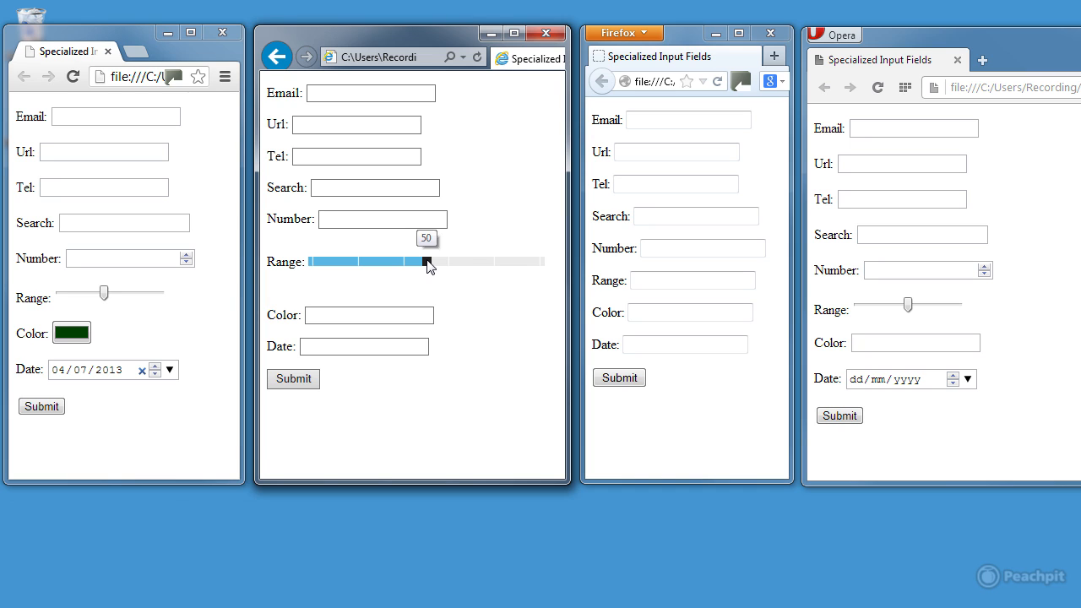
pyautogui.moveTo(425, 260); pyautogui.dragTo(371, 260)
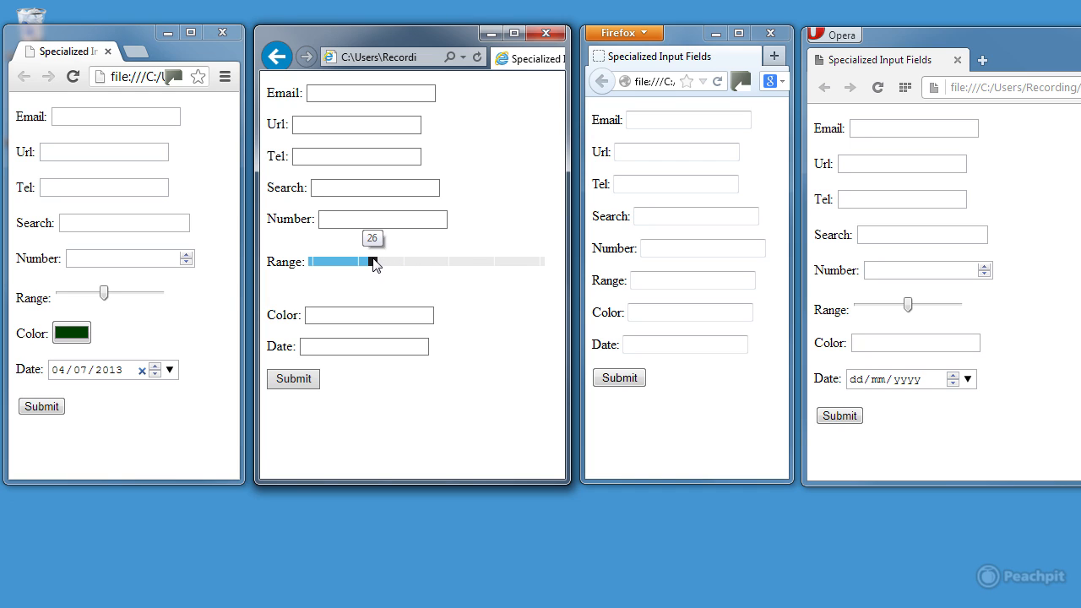
pyautogui.moveTo(375, 261); pyautogui.dragTo(452, 262)
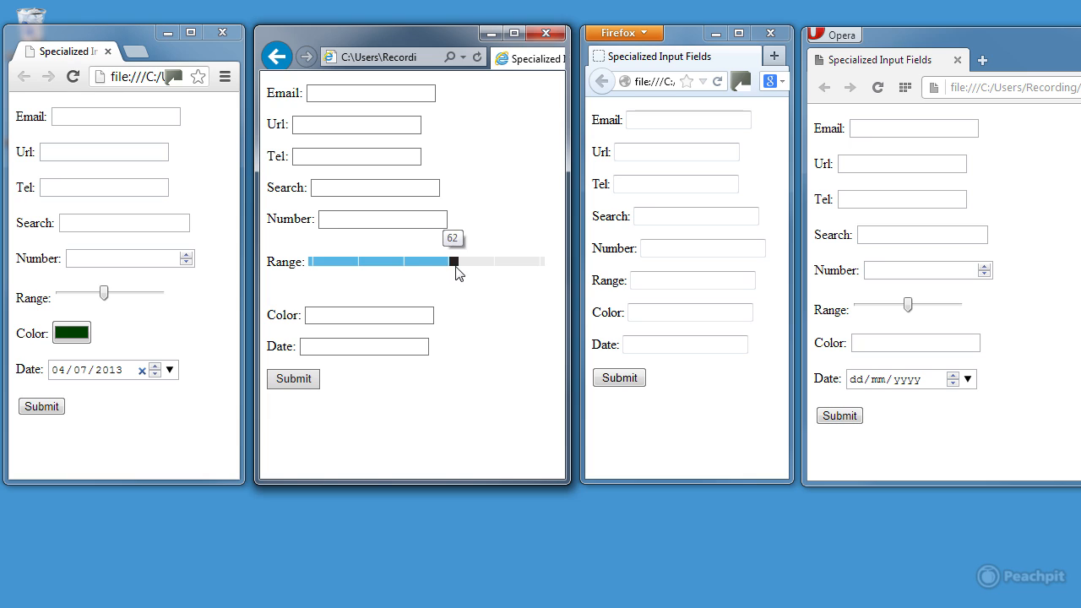
pyautogui.moveTo(454, 262); pyautogui.dragTo(507, 262)
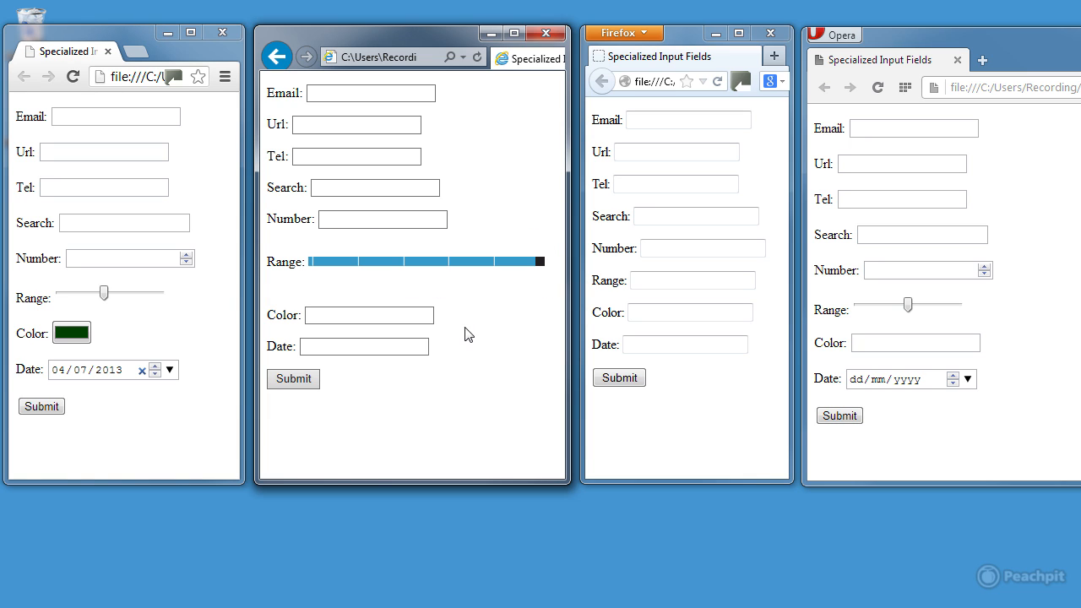
pyautogui.moveTo(1003, 324)
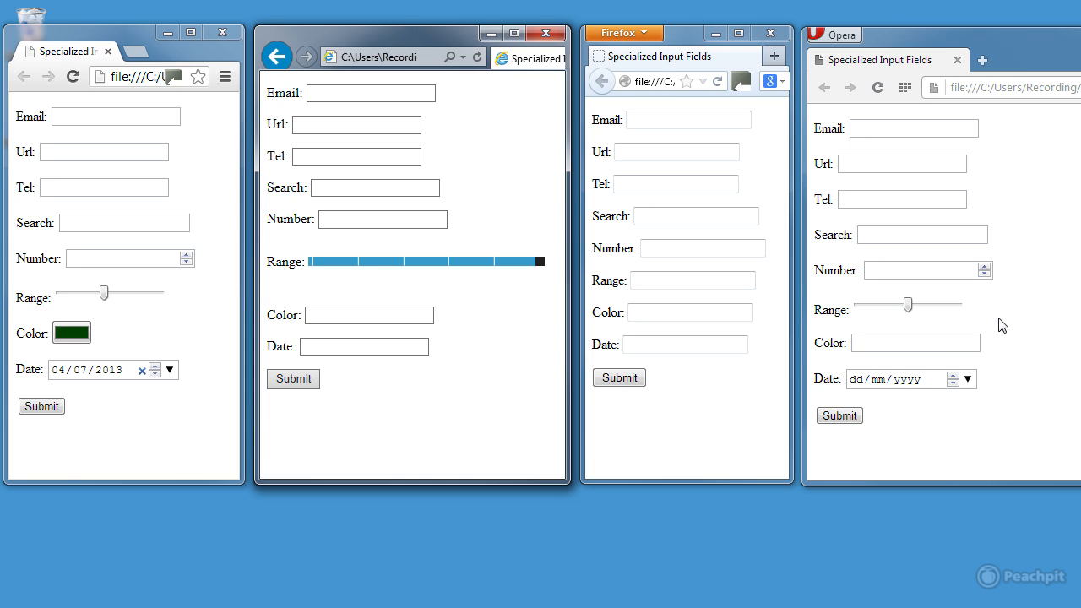
pyautogui.moveTo(1003, 286)
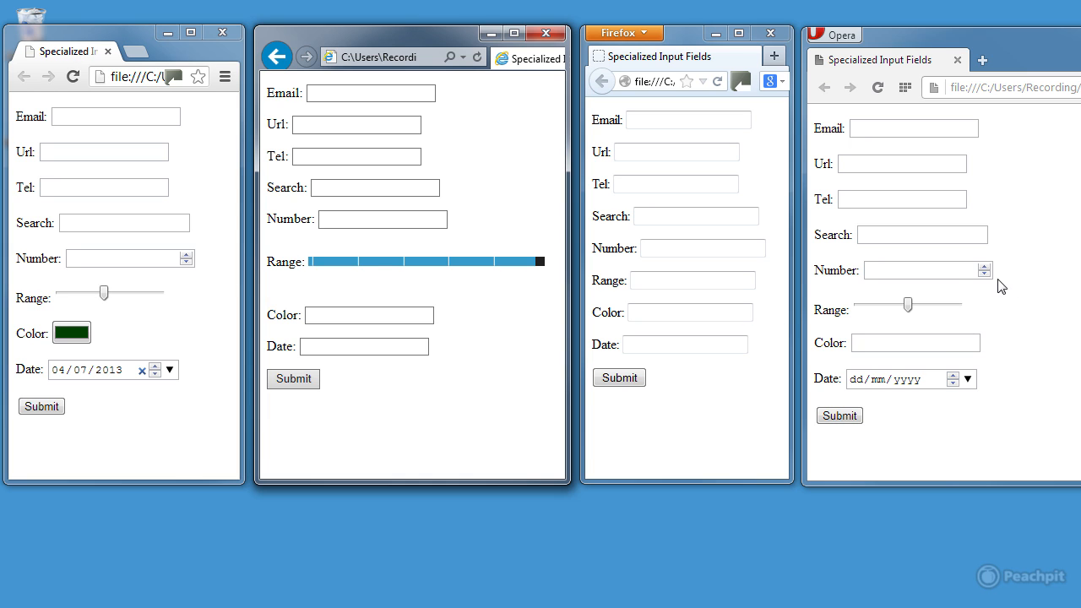
# Step Opera's Number field up to 1 with its spinner.
pyautogui.click(982, 266)
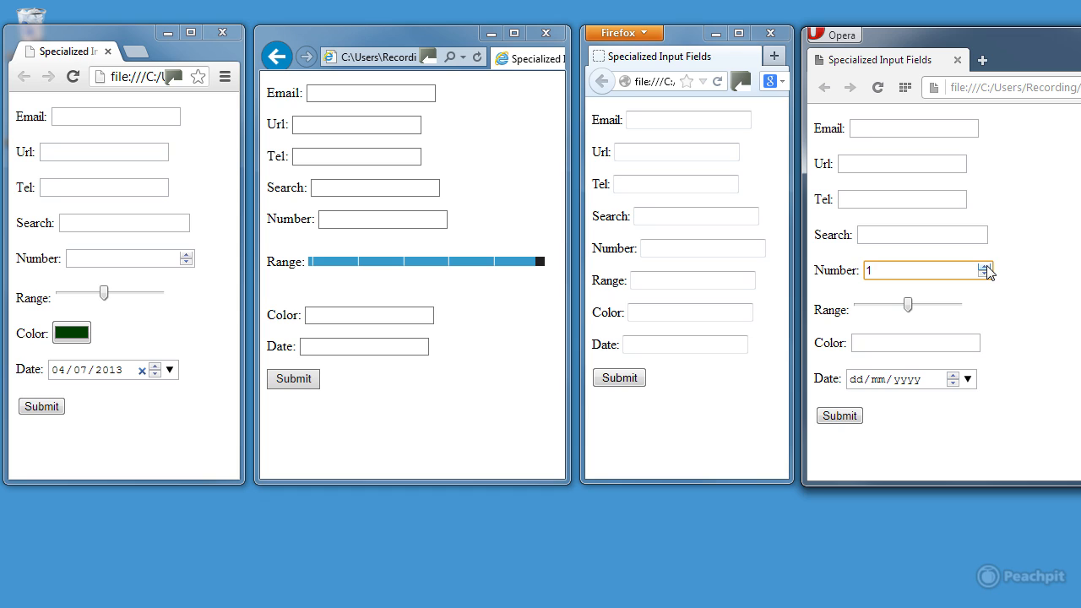
pyautogui.click(983, 267)
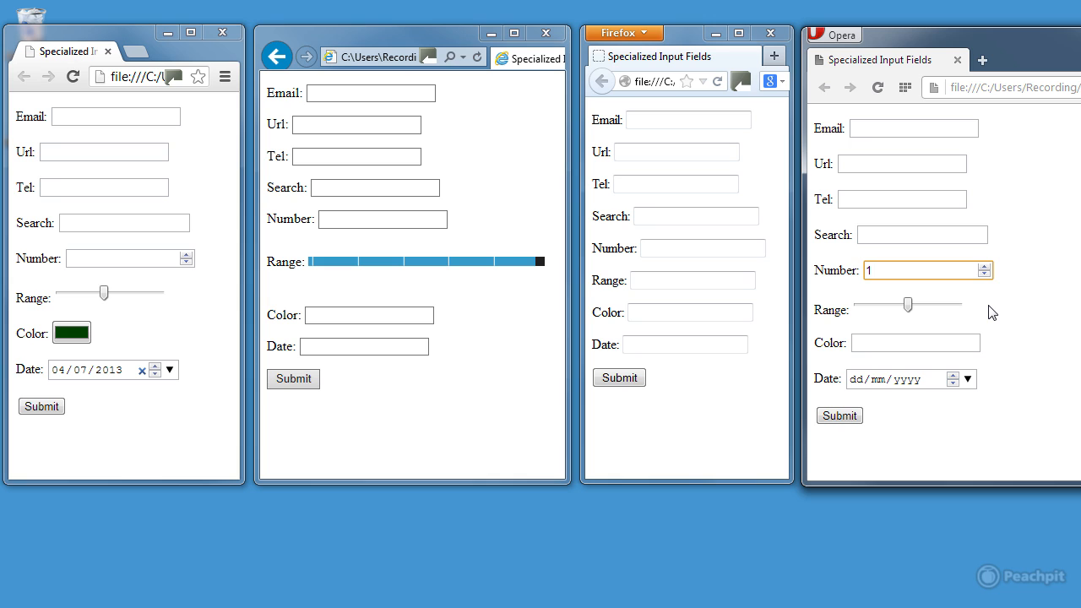
pyautogui.moveTo(741, 179)
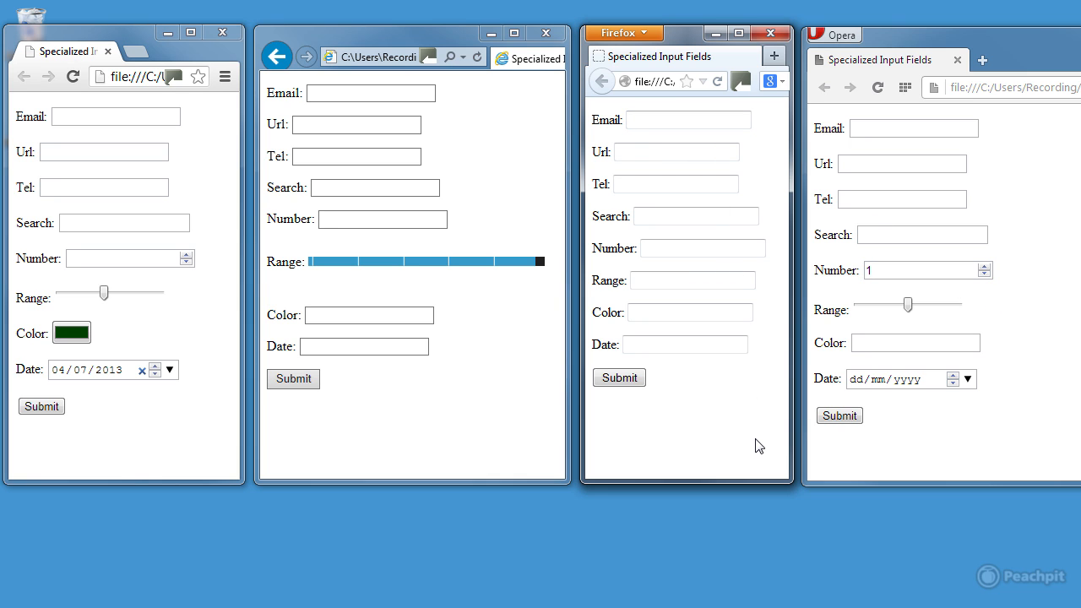
pyautogui.write('david')
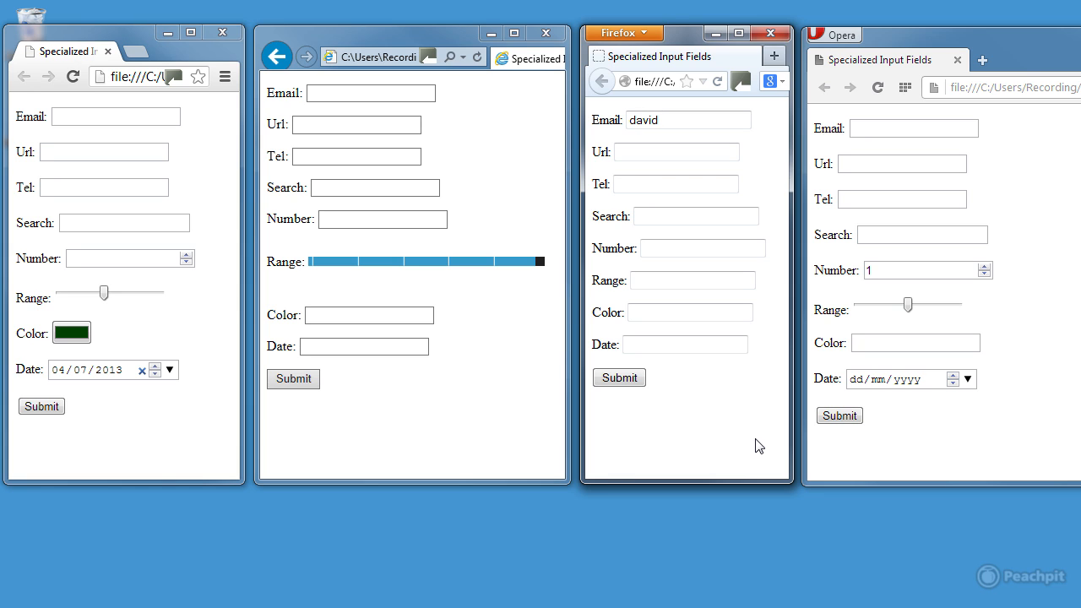
pyautogui.click(618, 378)
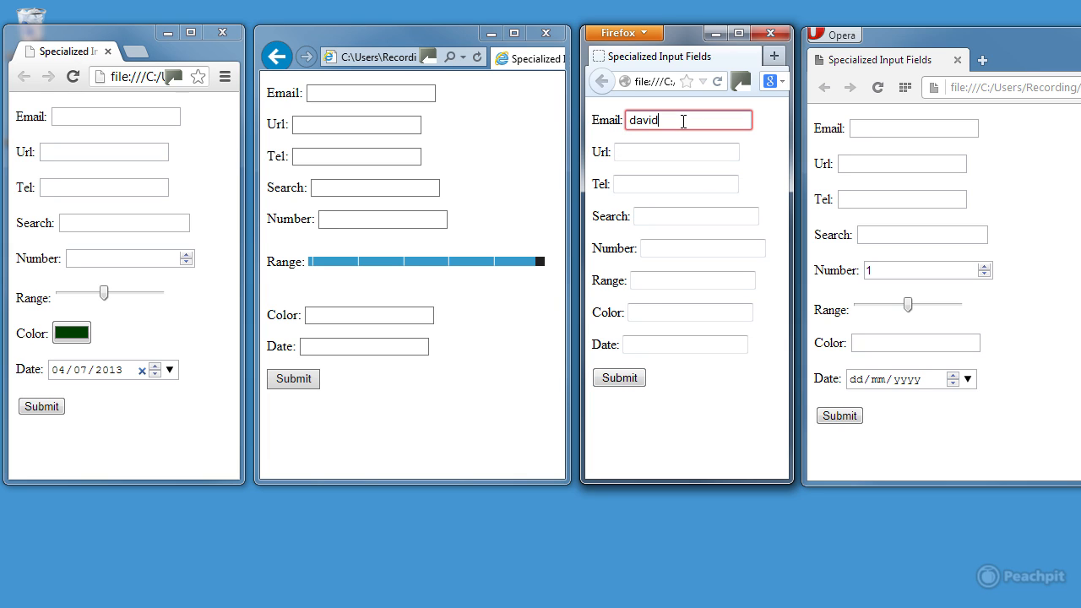
pyautogui.write('@e')
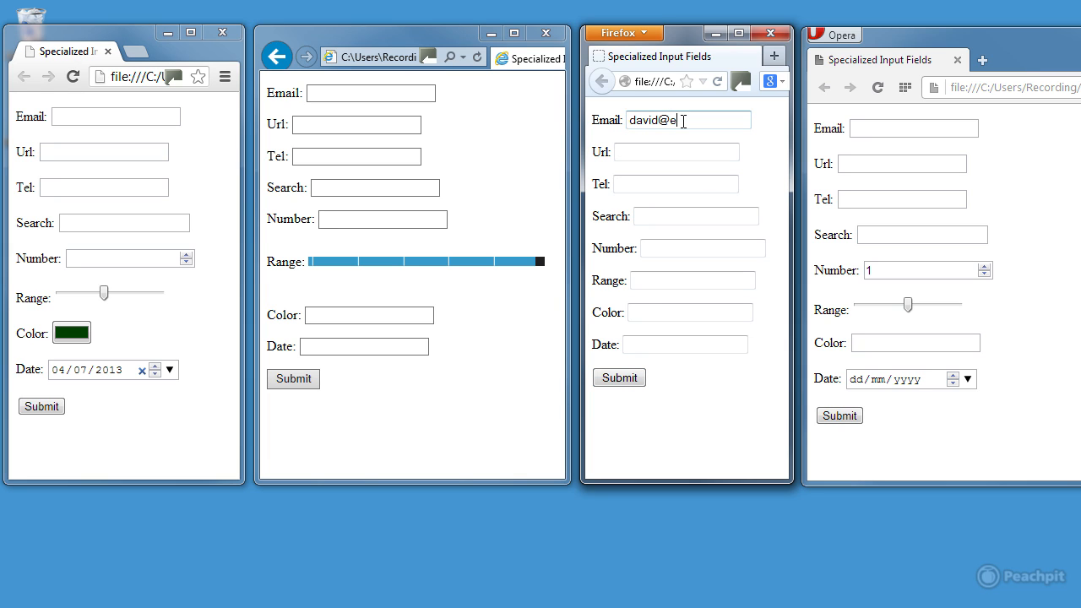
pyautogui.write('xample.')
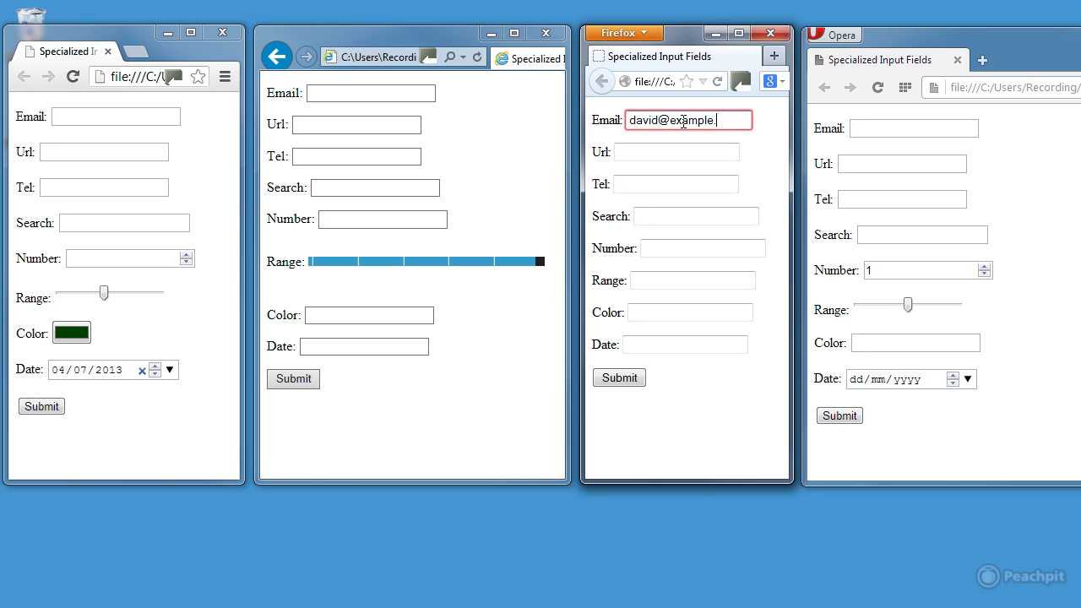
pyautogui.write('com')
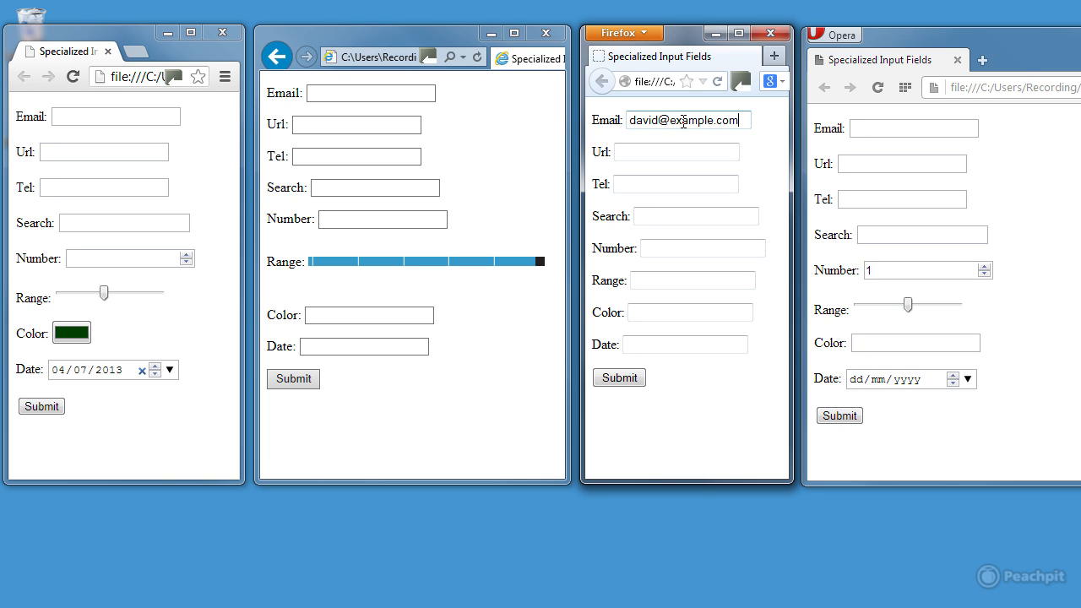
pyautogui.moveTo(665, 406)
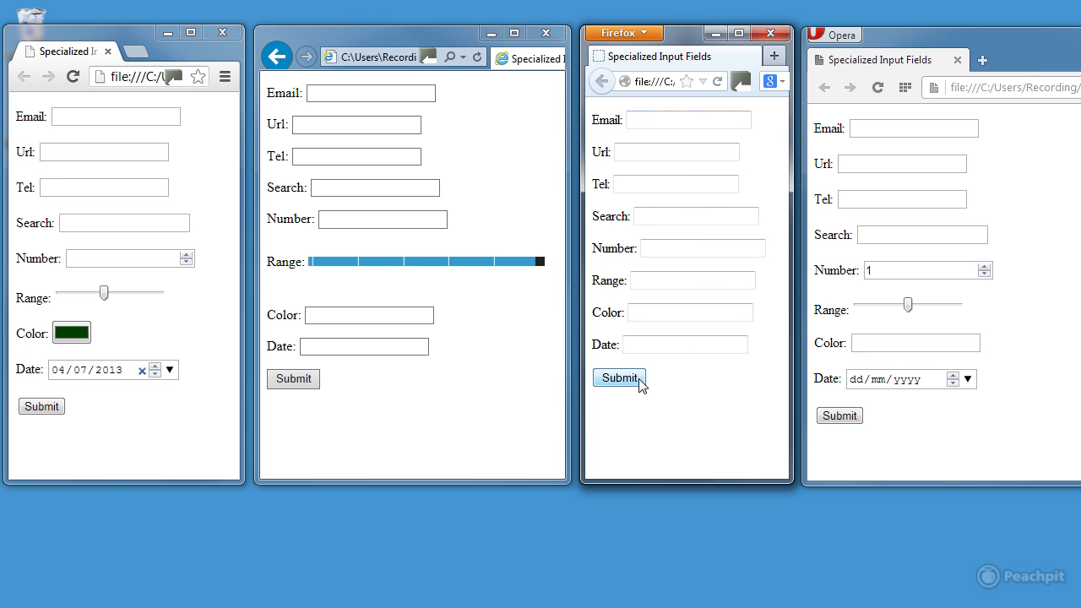
pyautogui.moveTo(650, 144)
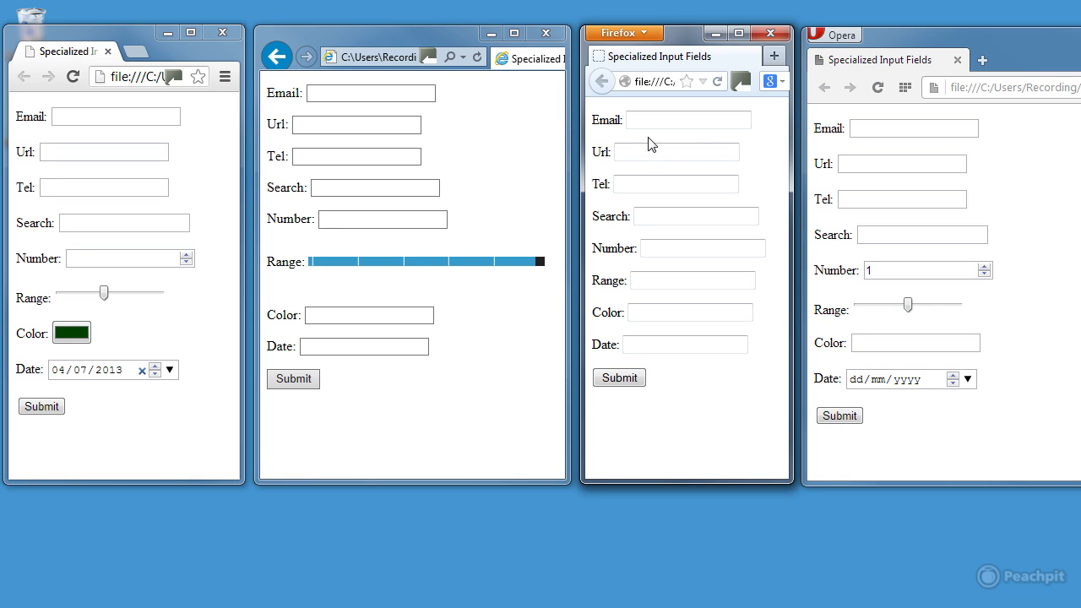
# Submit Firefox's form with 'example.com' as a Url lacking http.
pyautogui.write('exa')
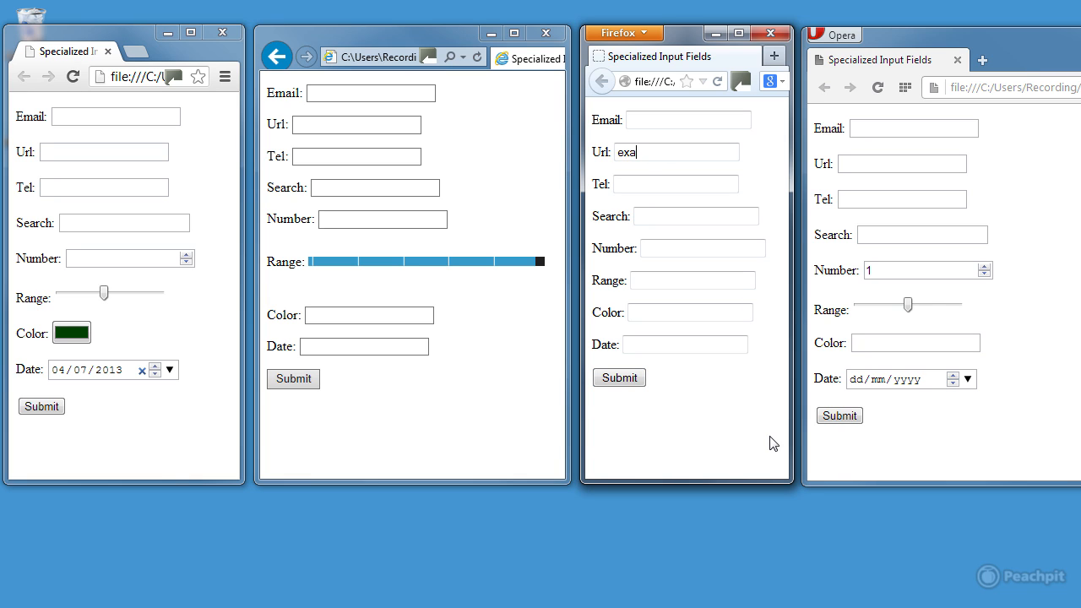
pyautogui.write('mple')
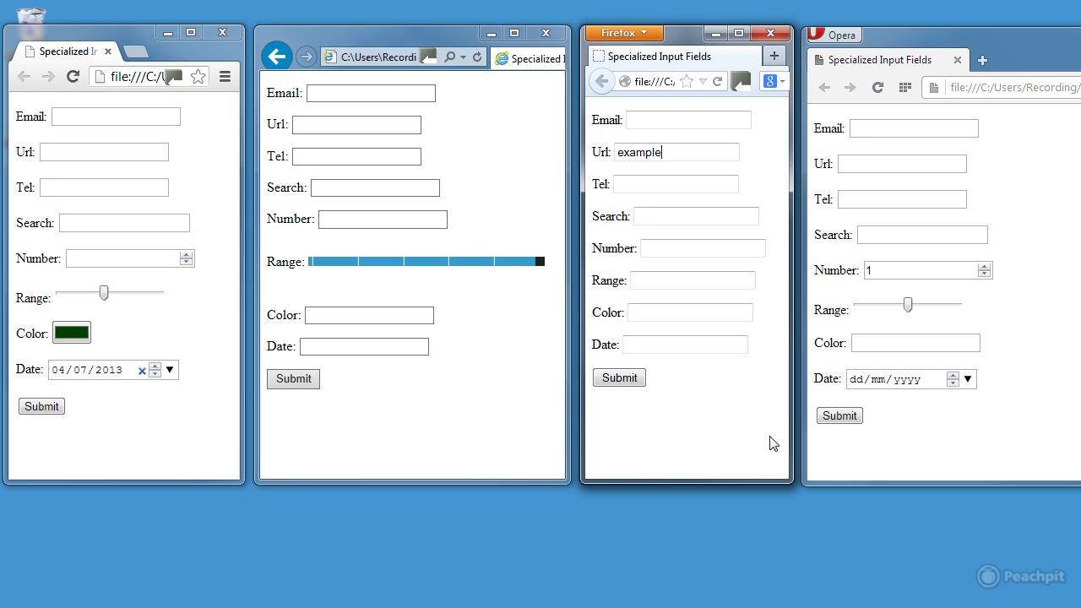
pyautogui.write('.com')
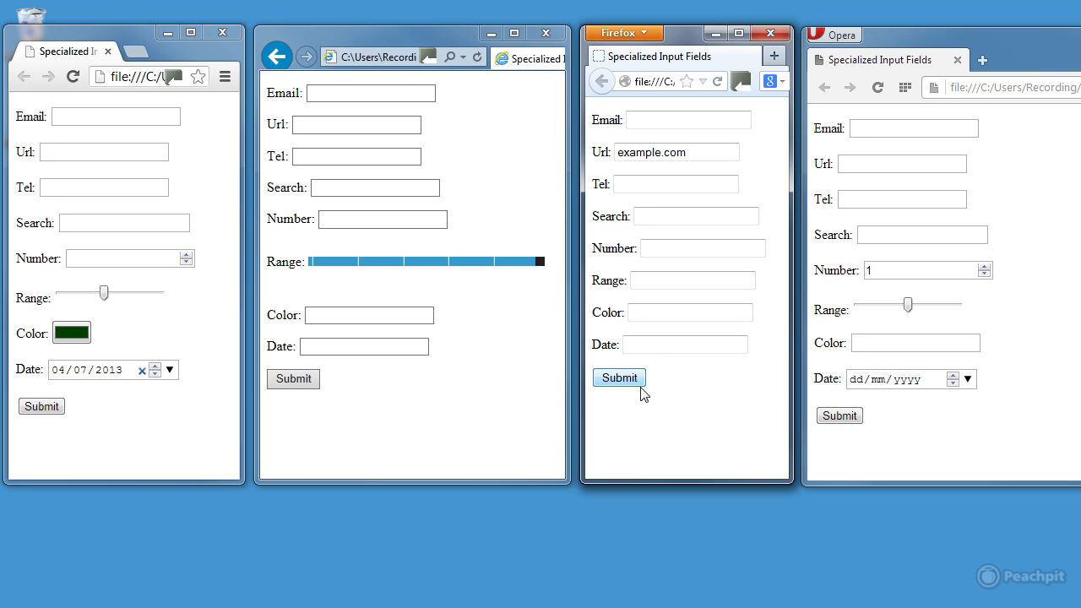
pyautogui.click(618, 379)
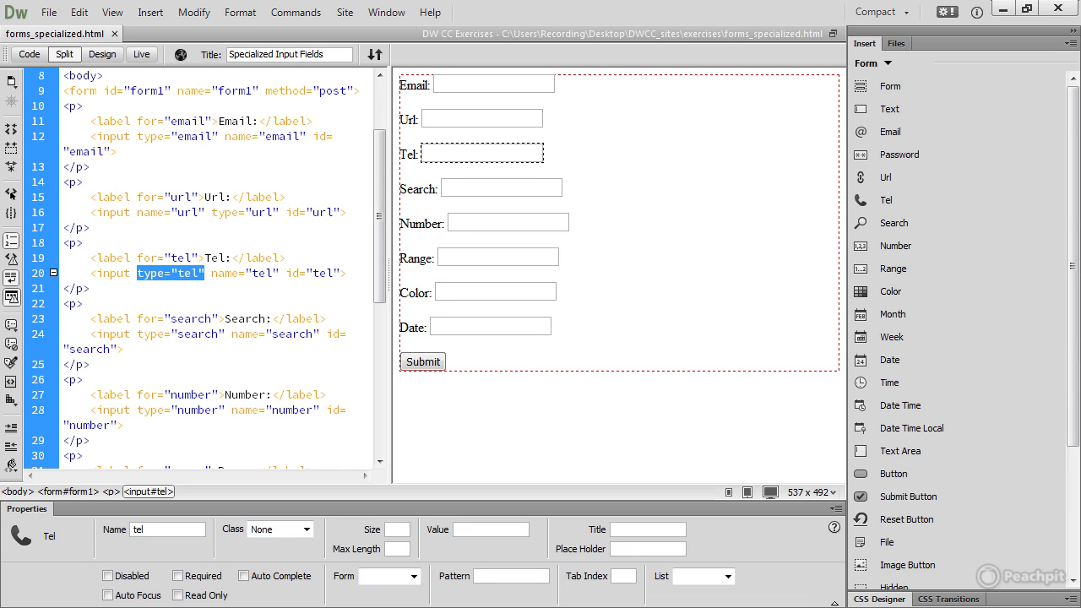
pyautogui.moveTo(476, 119)
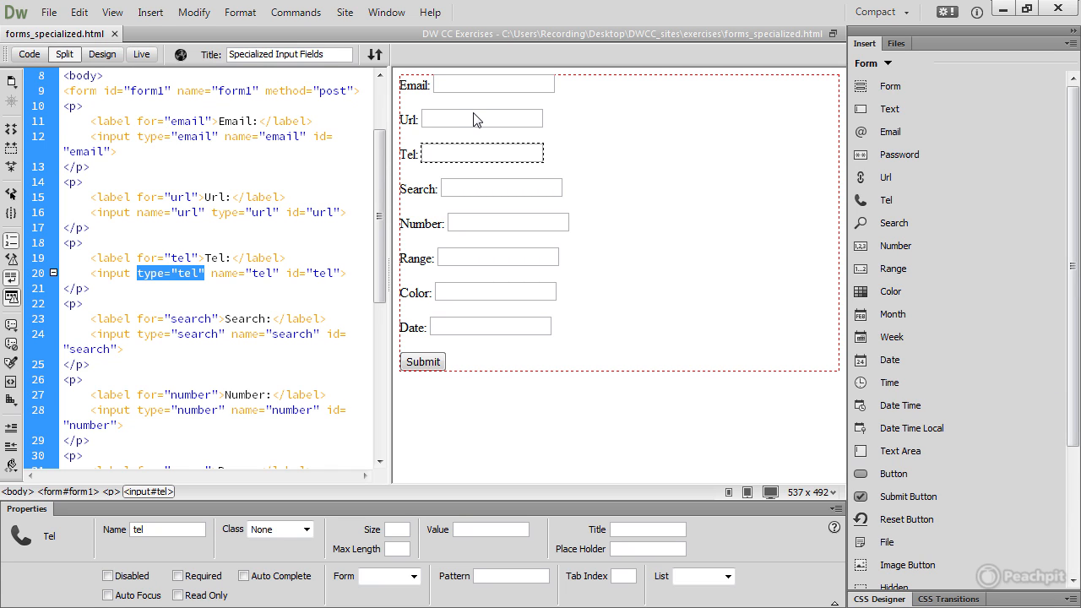
# Give the Url field a title hint that the URL must begin with http, then select the Number field.
pyautogui.click(481, 118)
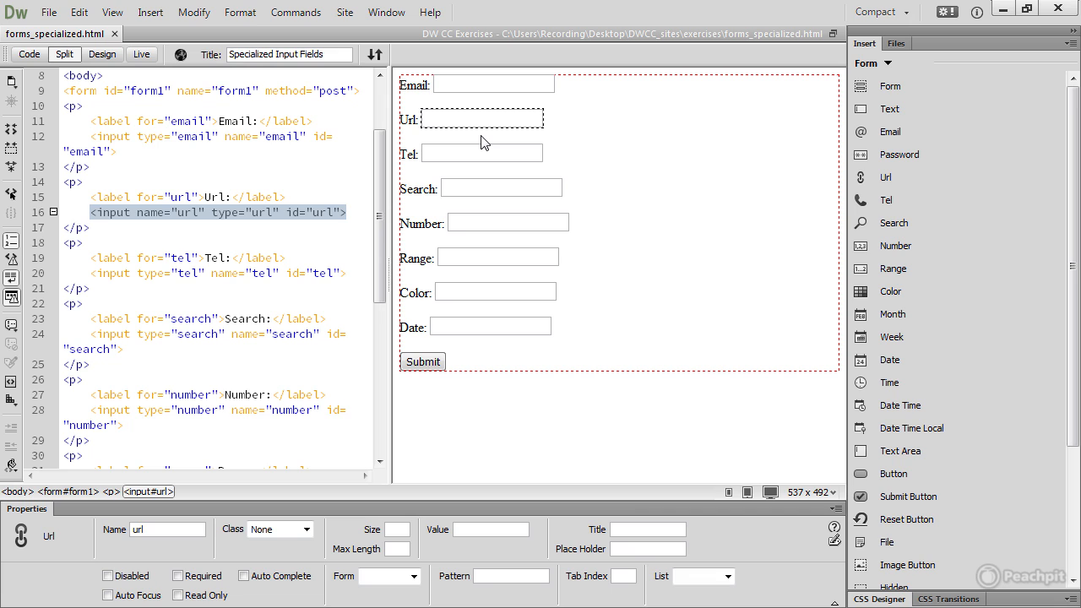
pyautogui.moveTo(786, 594)
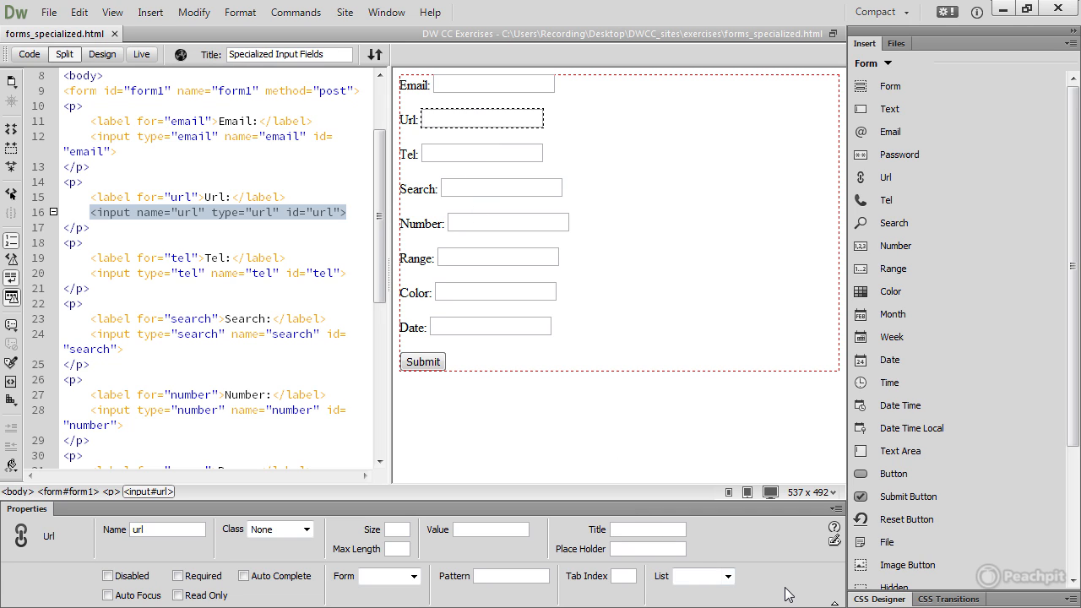
pyautogui.write('The URL must begin with http')
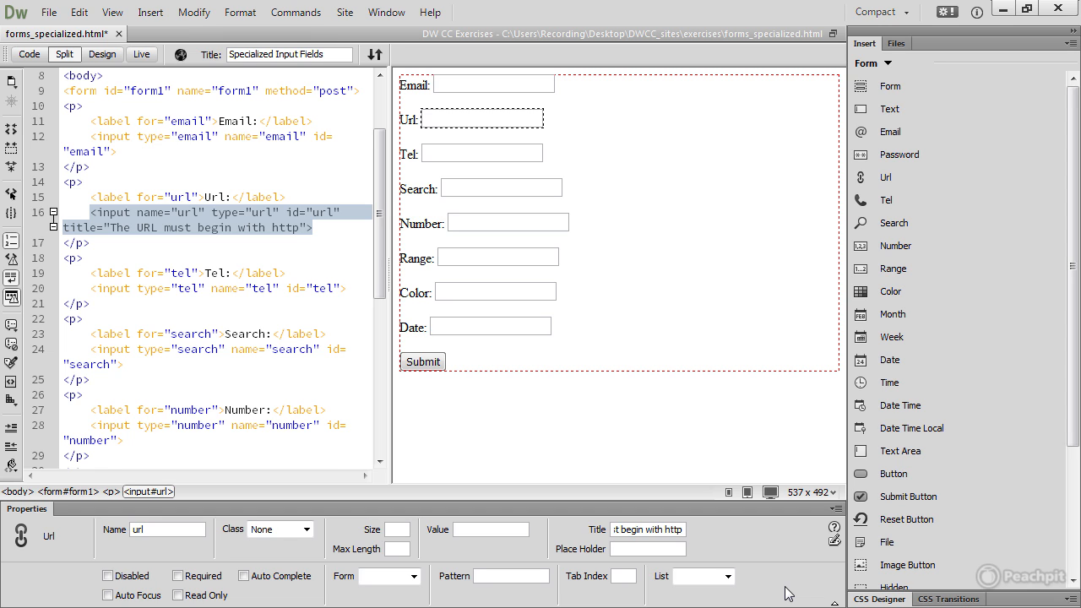
pyautogui.moveTo(586, 217)
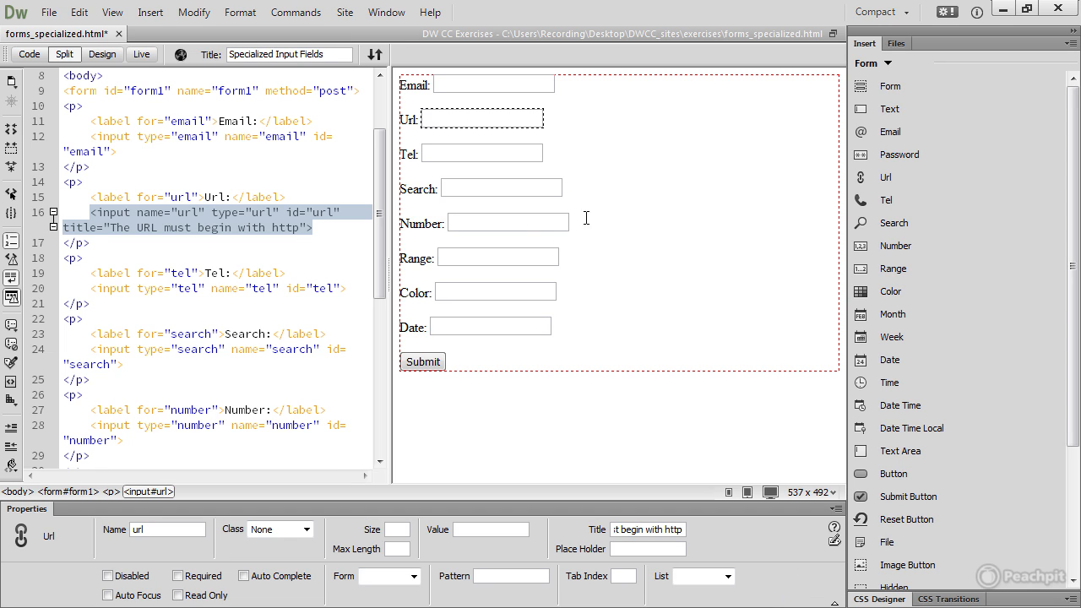
pyautogui.click(506, 223)
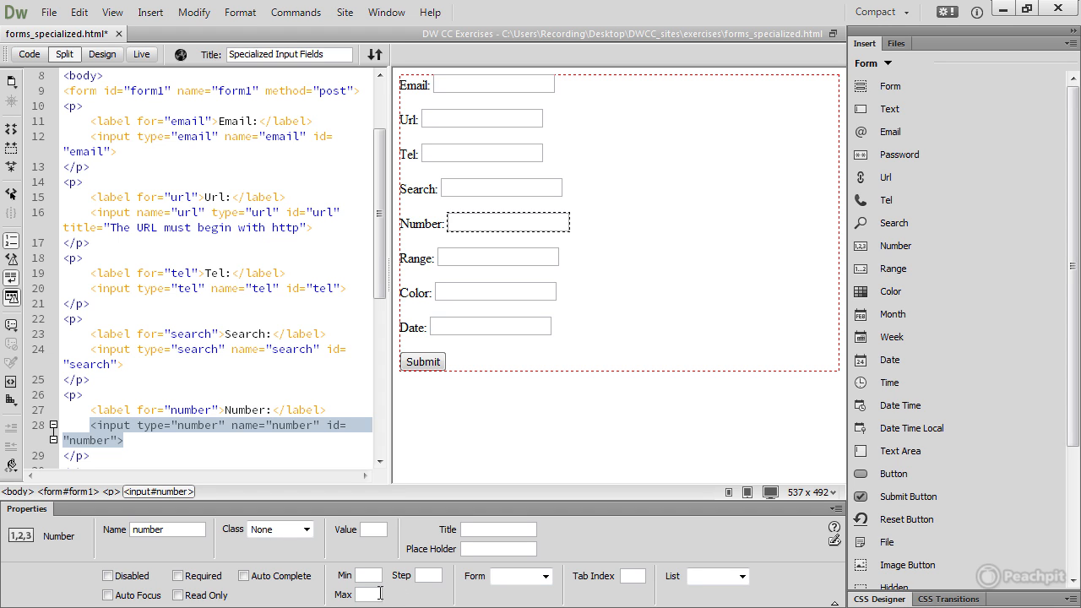
# Set the Number field's Min to 1 and Step to 1 in the Properties panel.
pyautogui.click(368, 574)
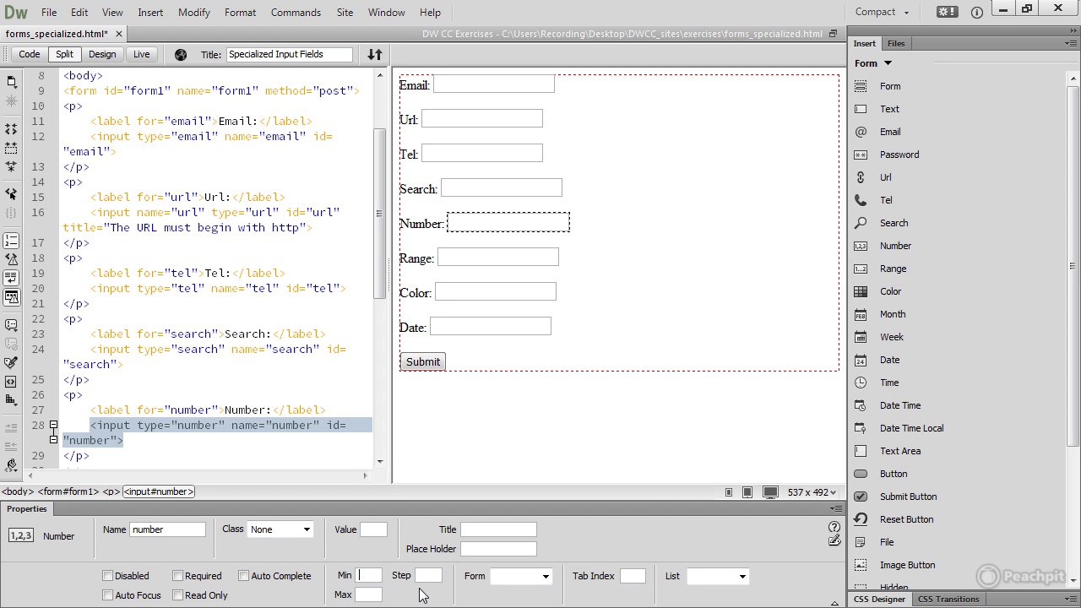
pyautogui.write('1')
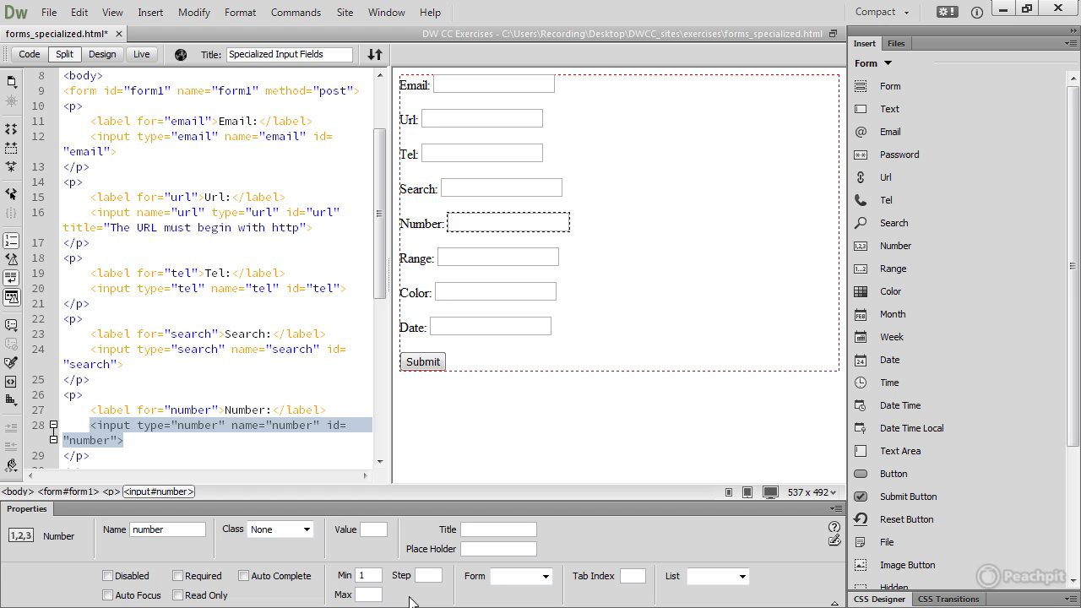
pyautogui.write('1')
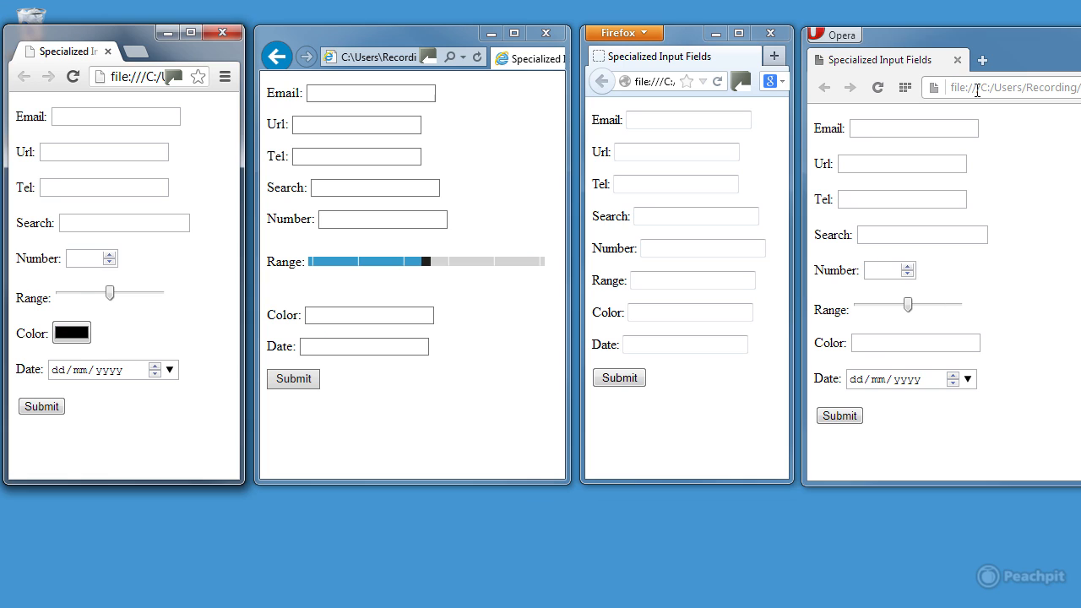
pyautogui.moveTo(1069, 202)
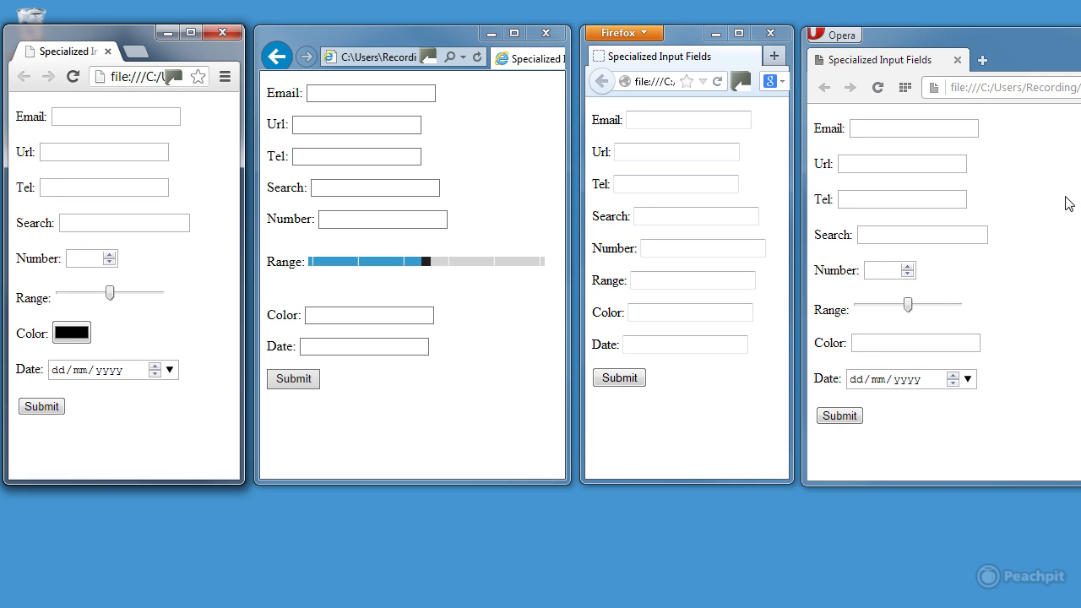
pyautogui.moveTo(942, 282)
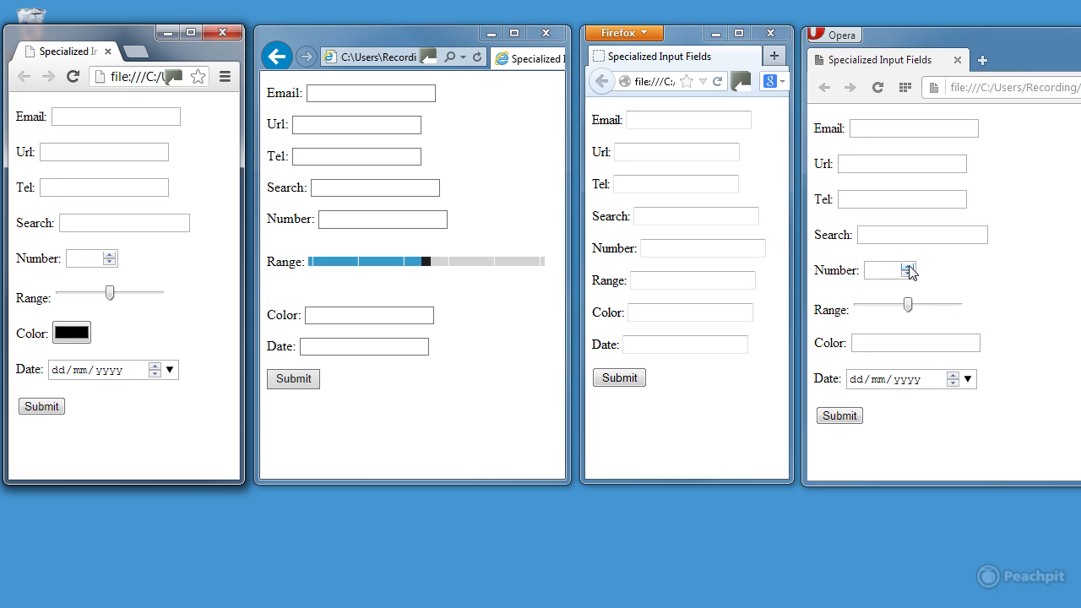
# Step Opera's Number field to 7, then step Chrome's Number field up and down with its spinner.
pyautogui.click(907, 265)
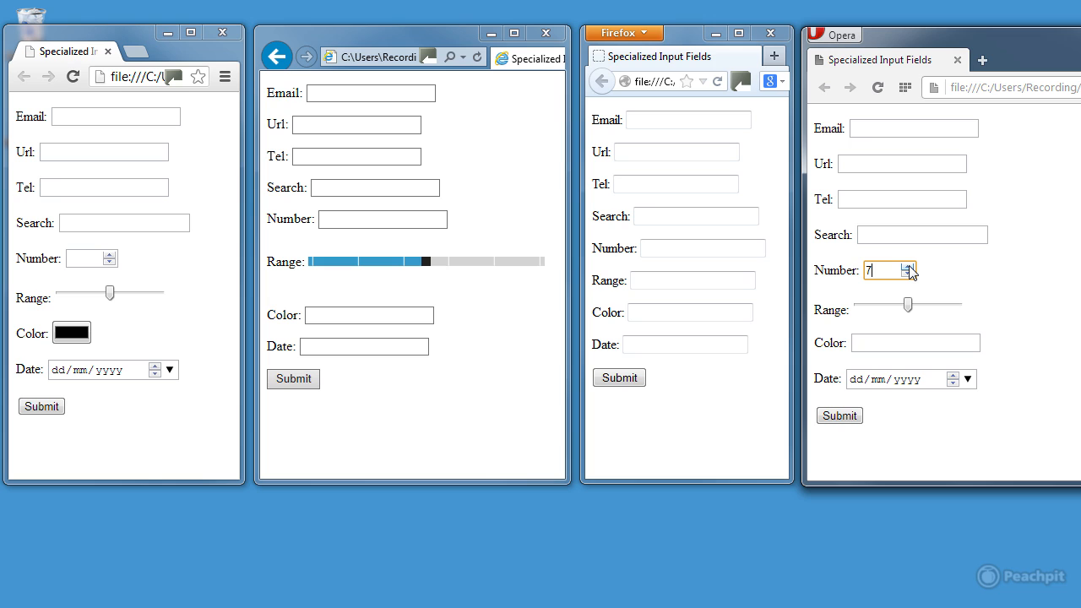
pyautogui.moveTo(225, 236)
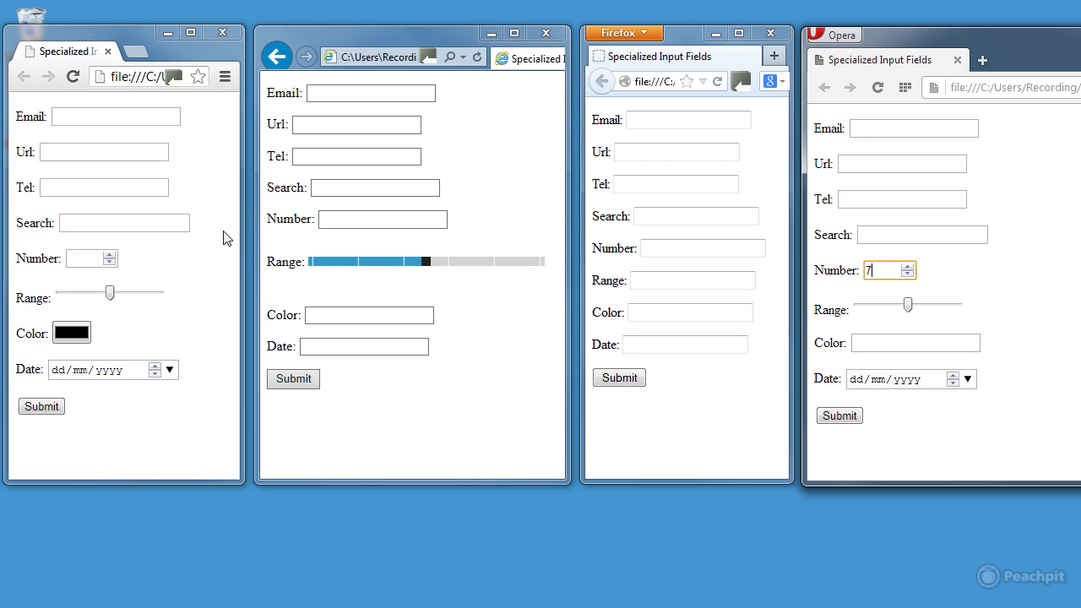
pyautogui.click(84, 259)
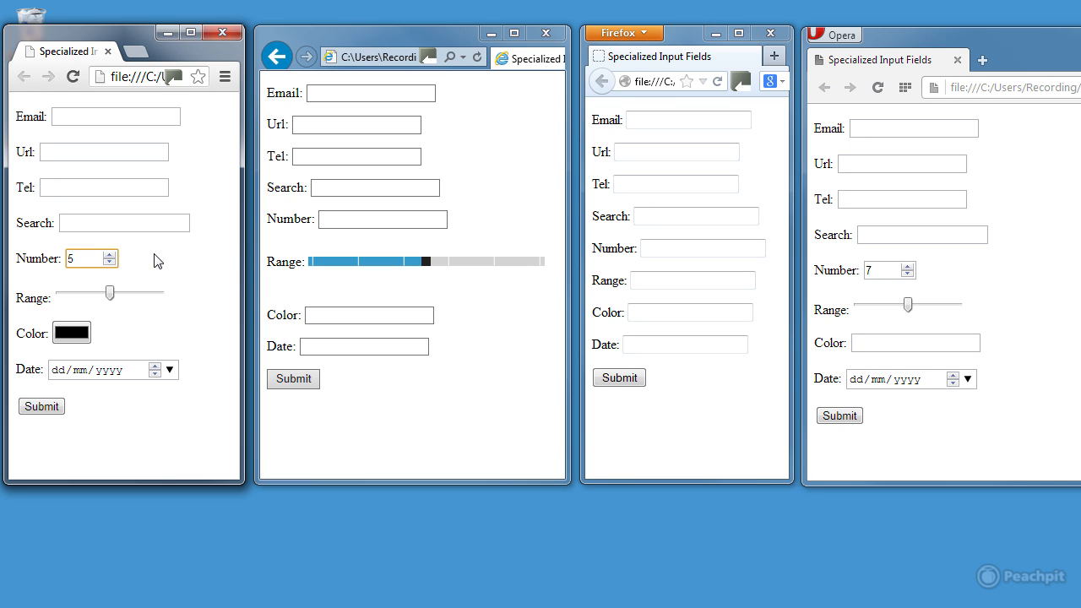
pyautogui.click(112, 253)
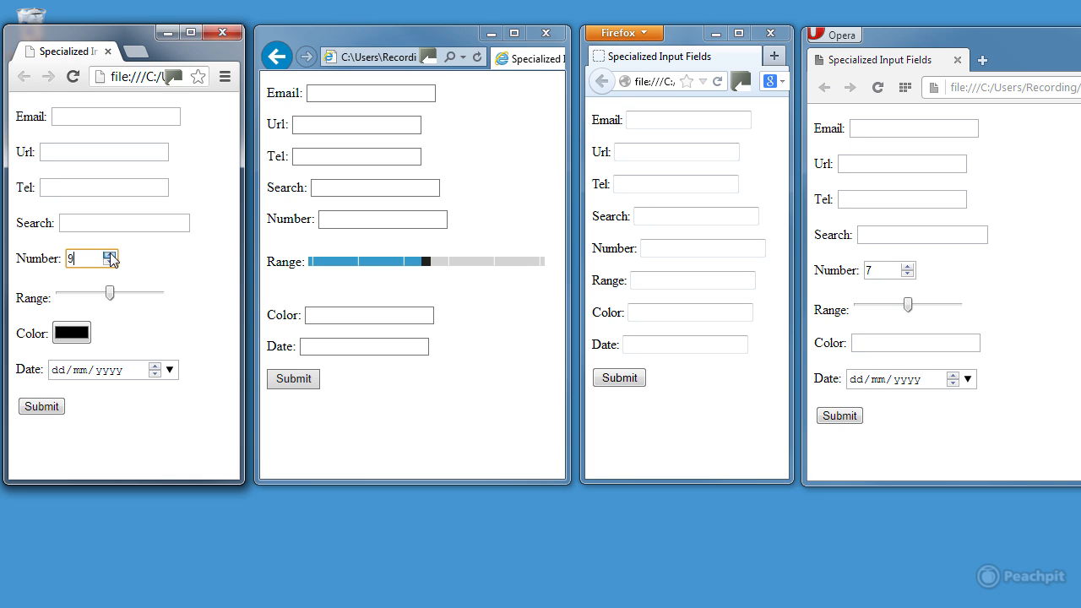
pyautogui.click(110, 264)
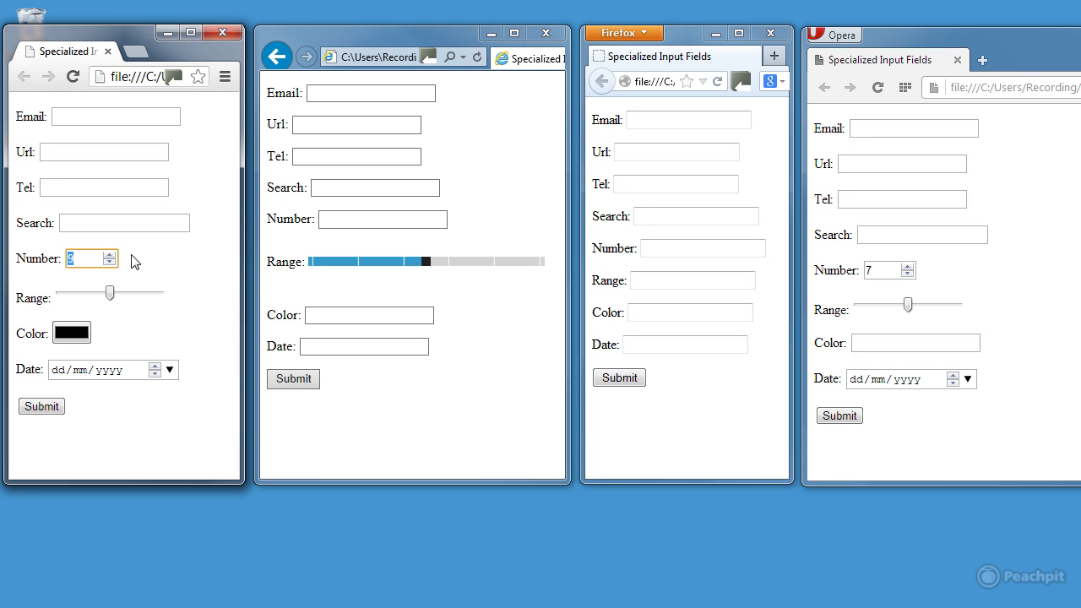
pyautogui.moveTo(64, 264)
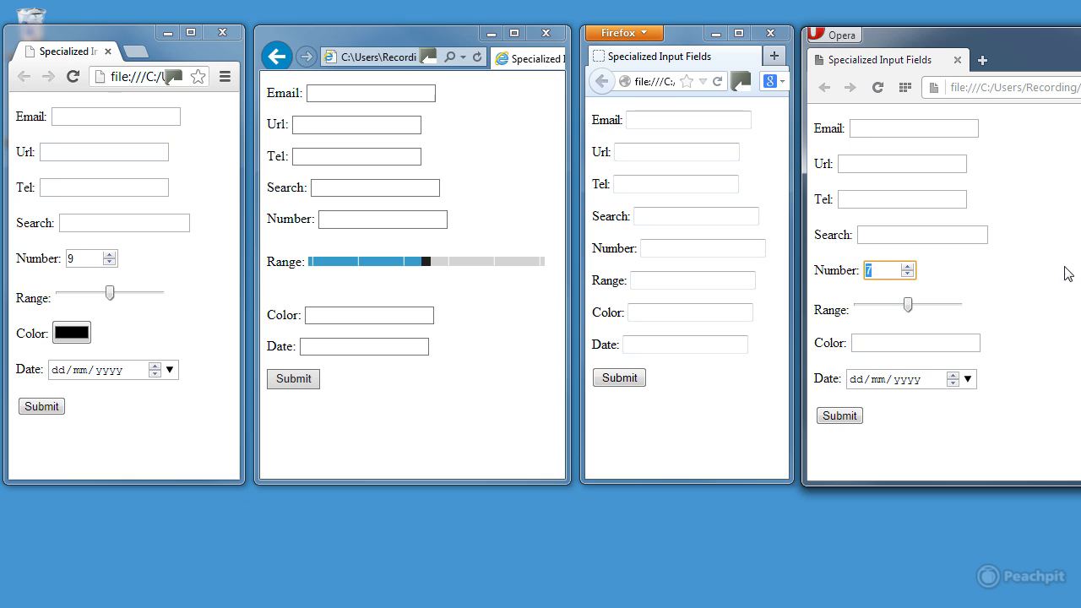
# Submit 15 as Opera's Number to get the 'at most 10' warning, then move to Firefox's Url field.
pyautogui.write('15')
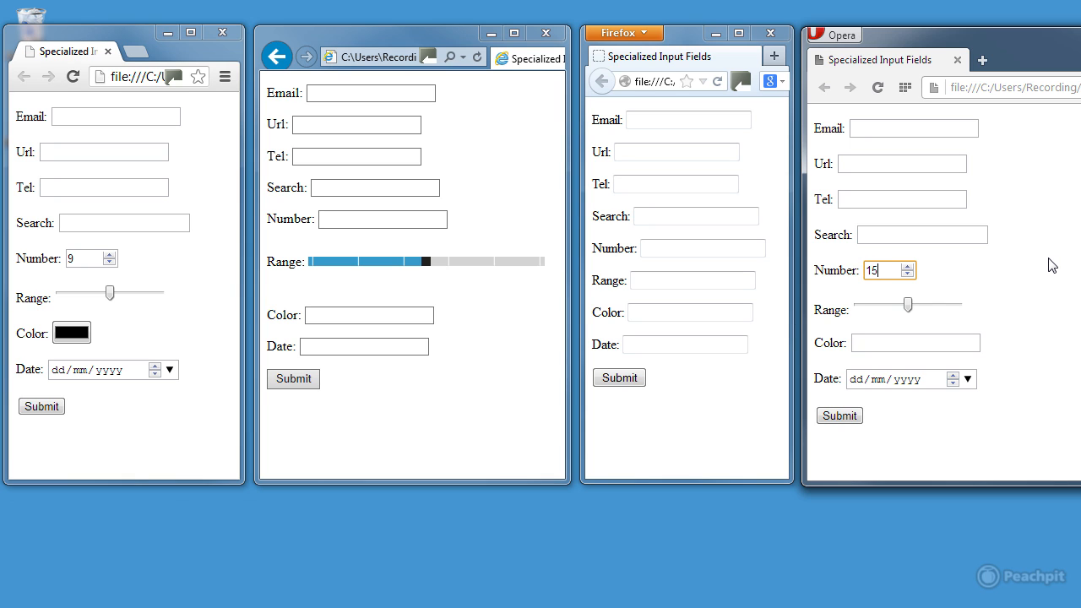
pyautogui.moveTo(872, 411)
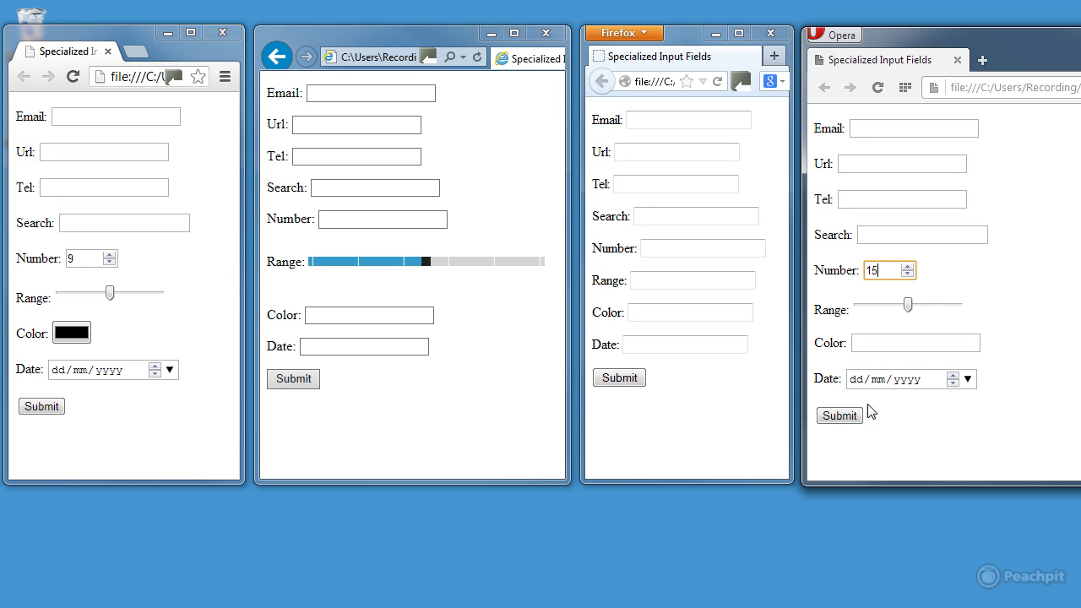
pyautogui.click(837, 415)
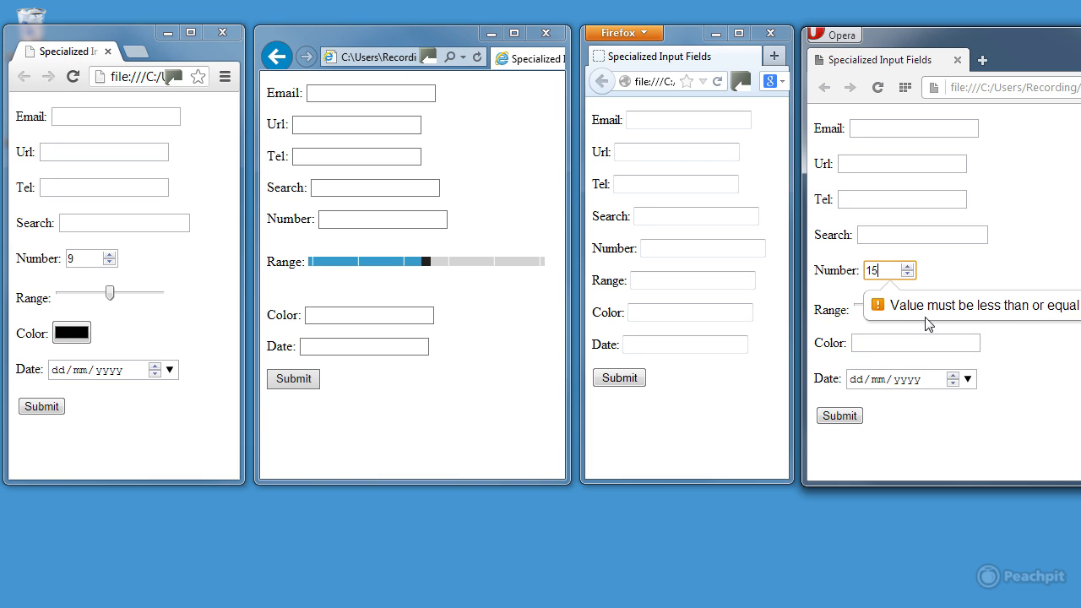
pyautogui.moveTo(1018, 311)
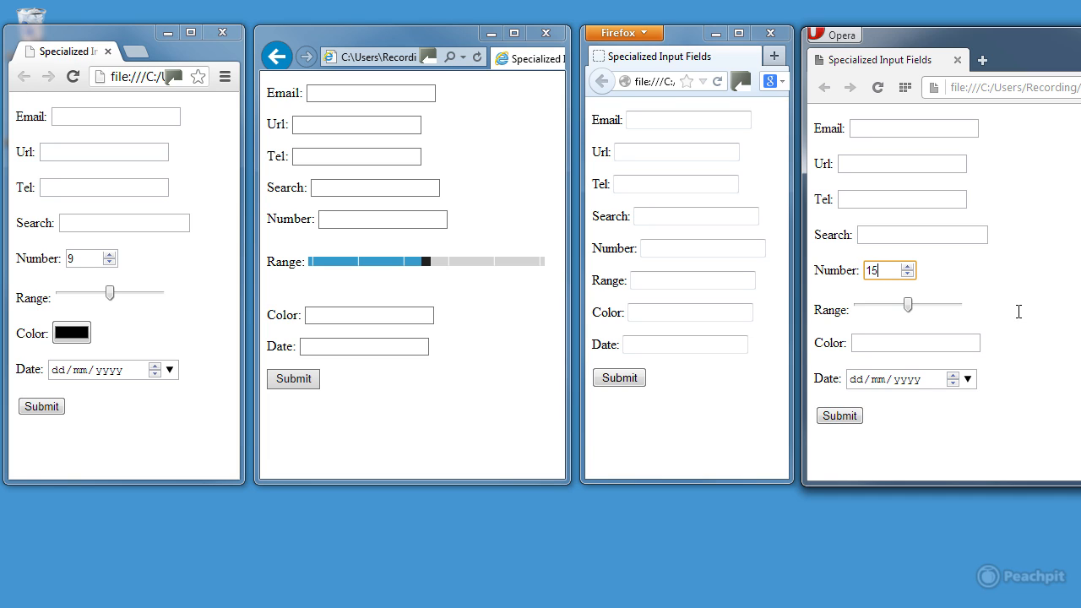
pyautogui.moveTo(996, 166)
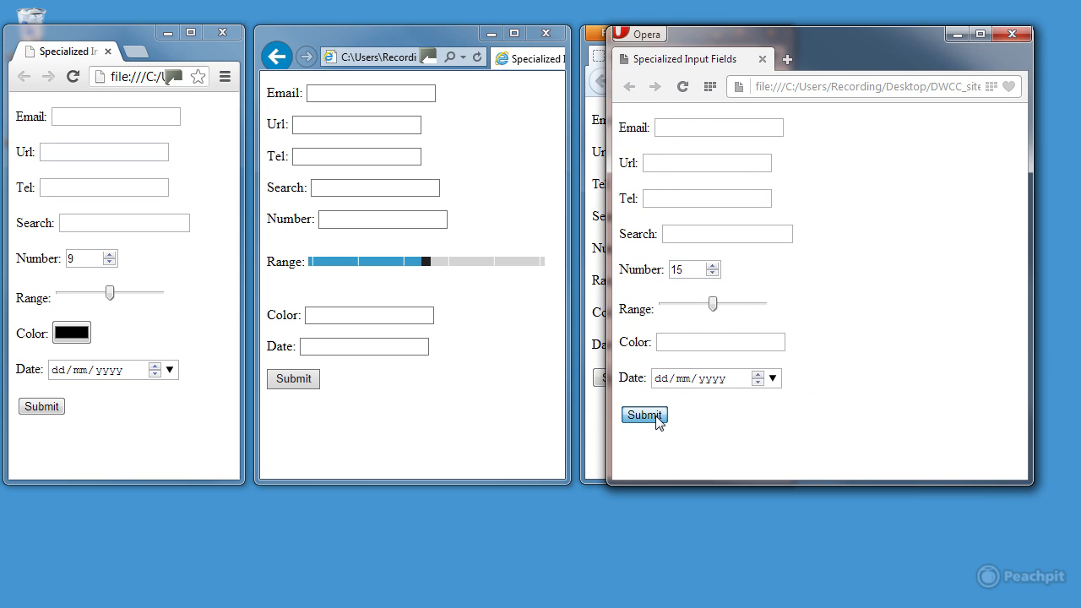
pyautogui.click(644, 415)
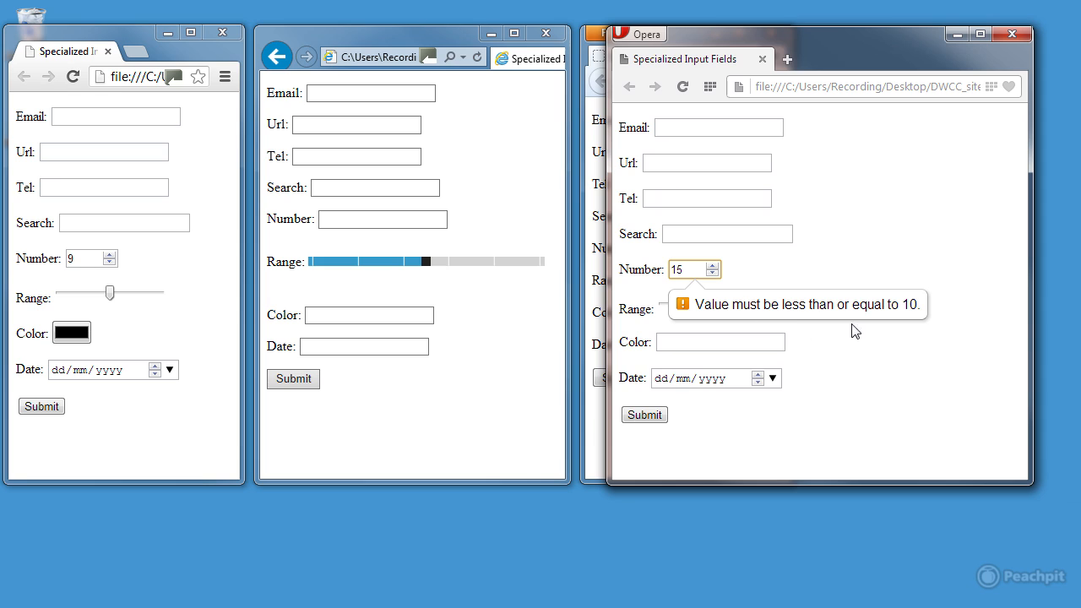
pyautogui.moveTo(928, 331)
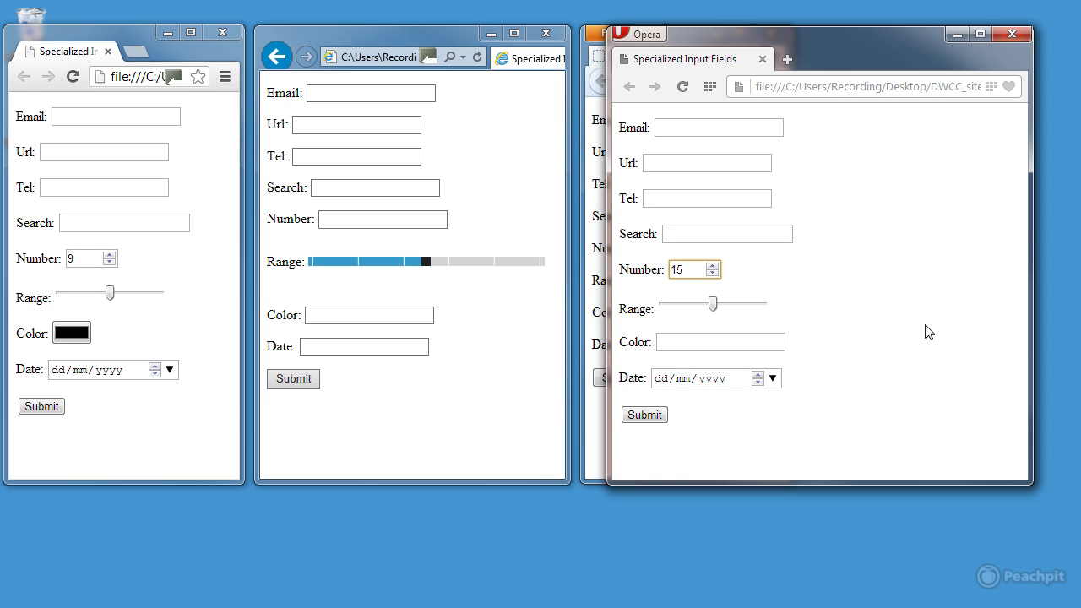
pyautogui.click(689, 270)
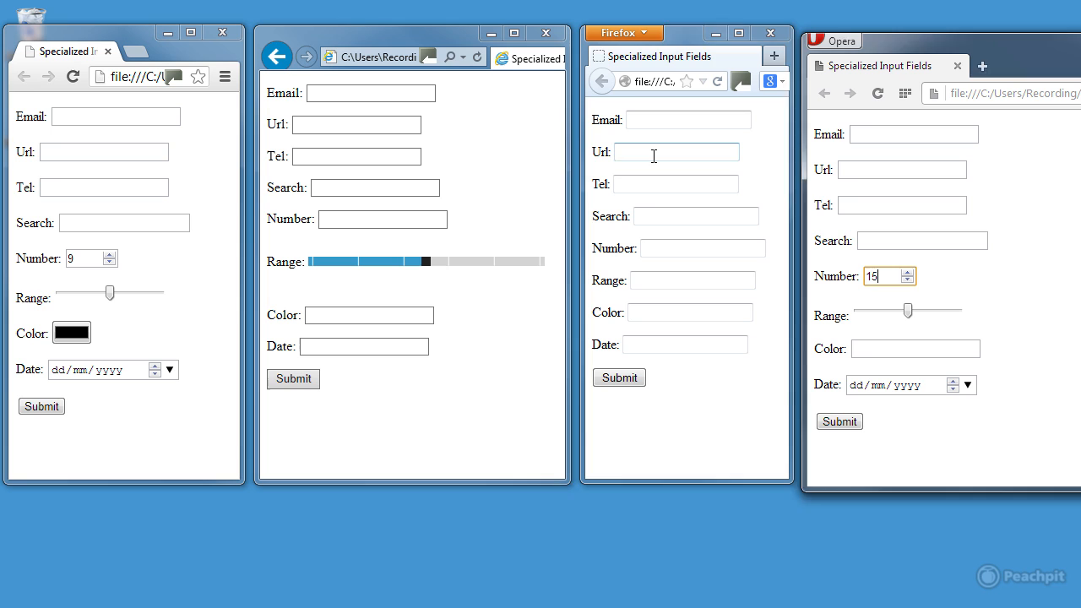
# Enter example.com as the Url in Firefox and Chrome, then submit Chrome's form to see the http hint.
pyautogui.write('example.com')
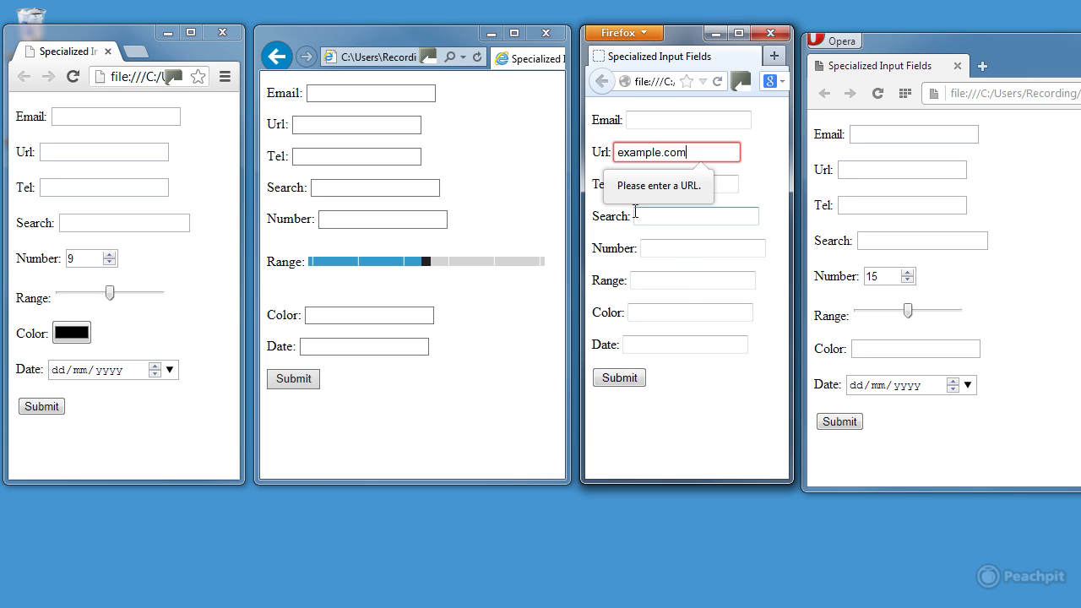
pyautogui.click(375, 187)
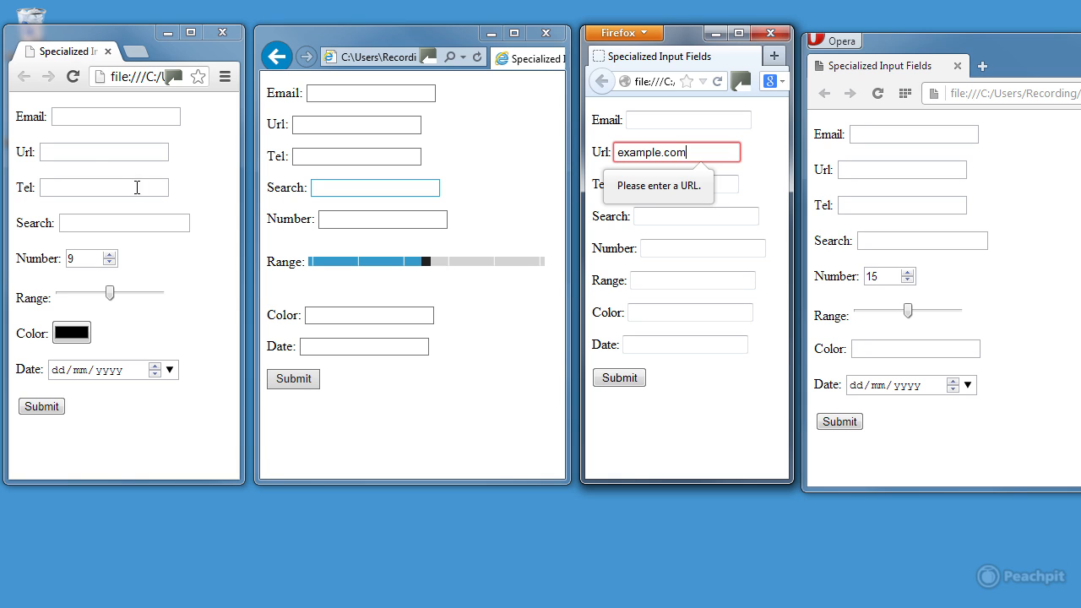
pyautogui.click(105, 152)
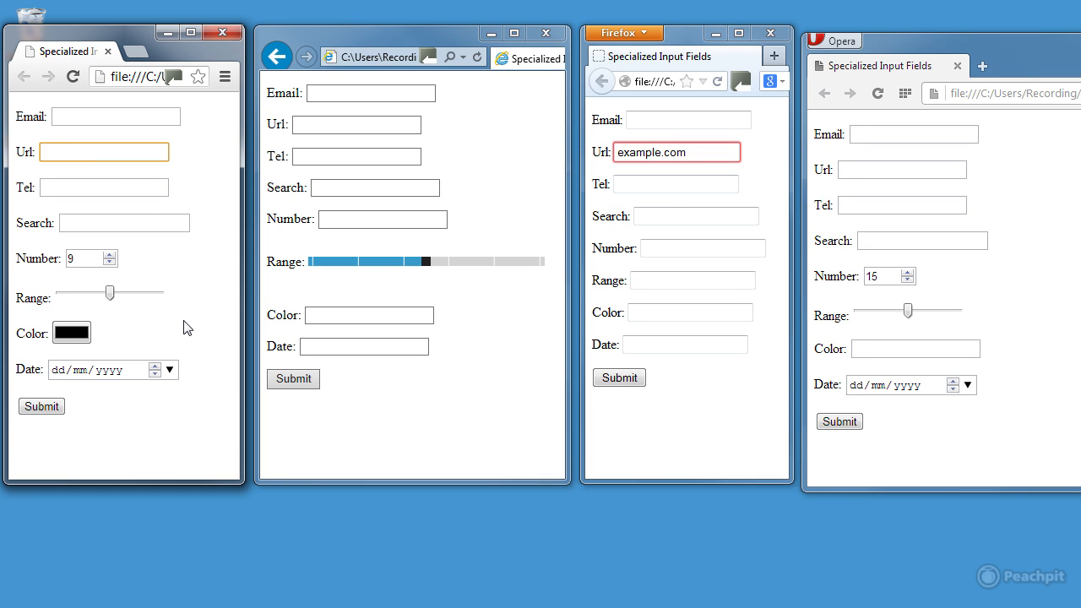
pyautogui.write('example.com')
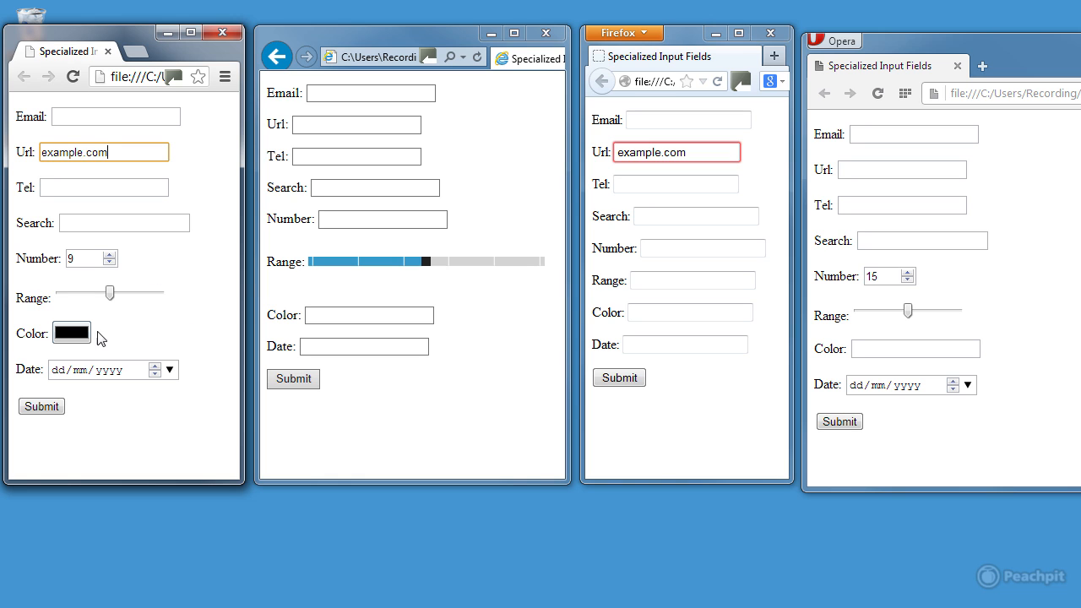
pyautogui.click(41, 406)
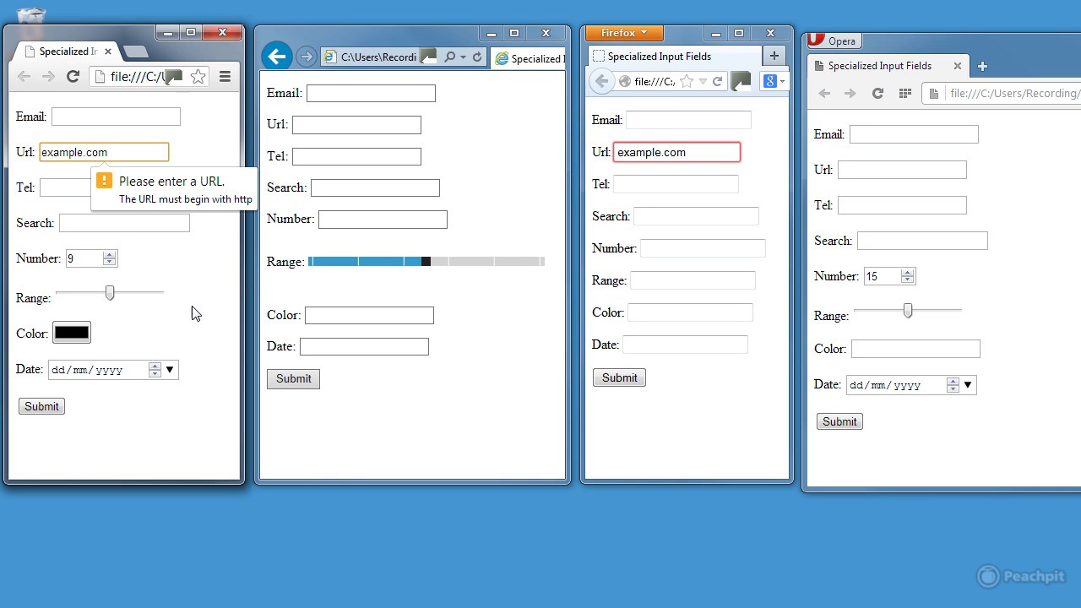
pyautogui.moveTo(146, 189)
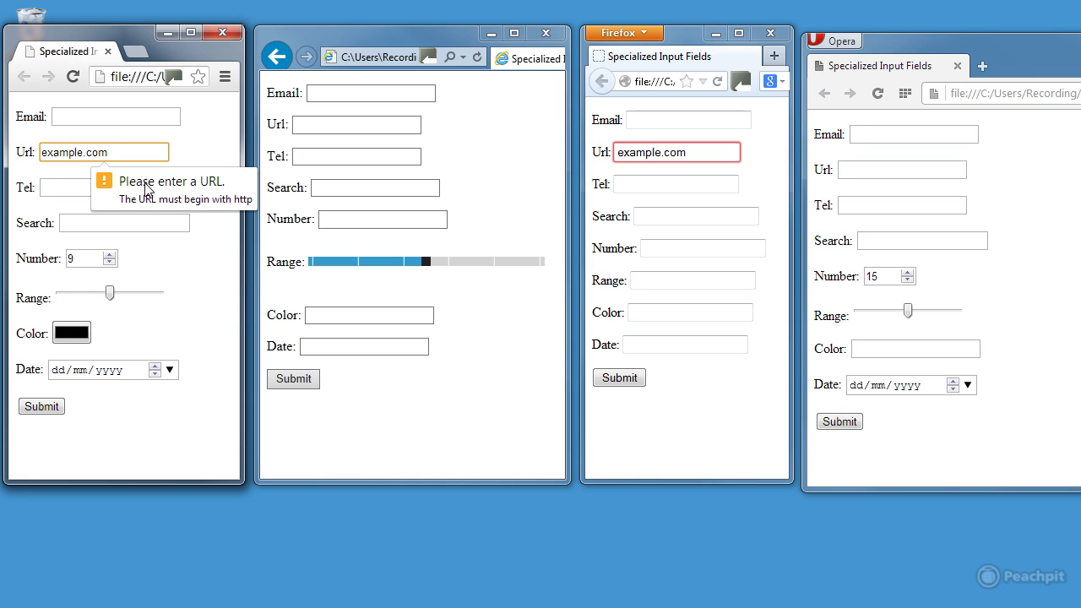